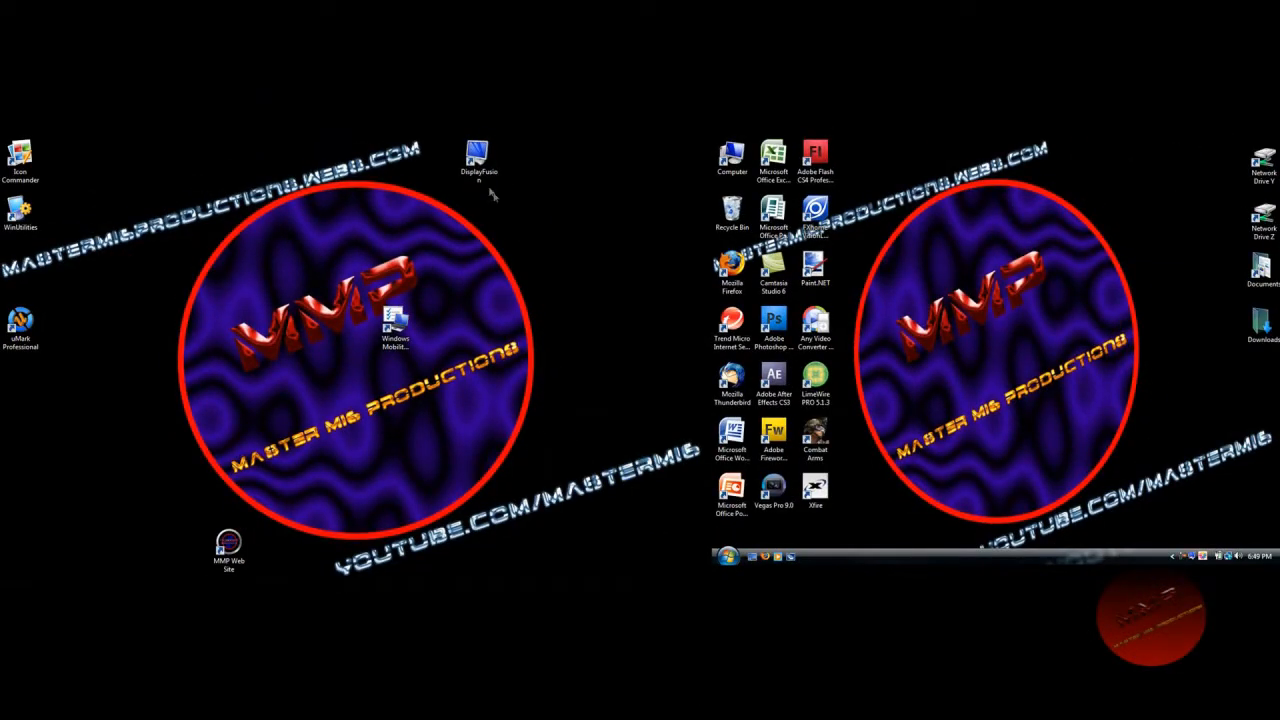
Open the DisplayFusion tray menu with its Desktop Wallpaper option
{"action": "left_click", "coordinate": [478, 158]}
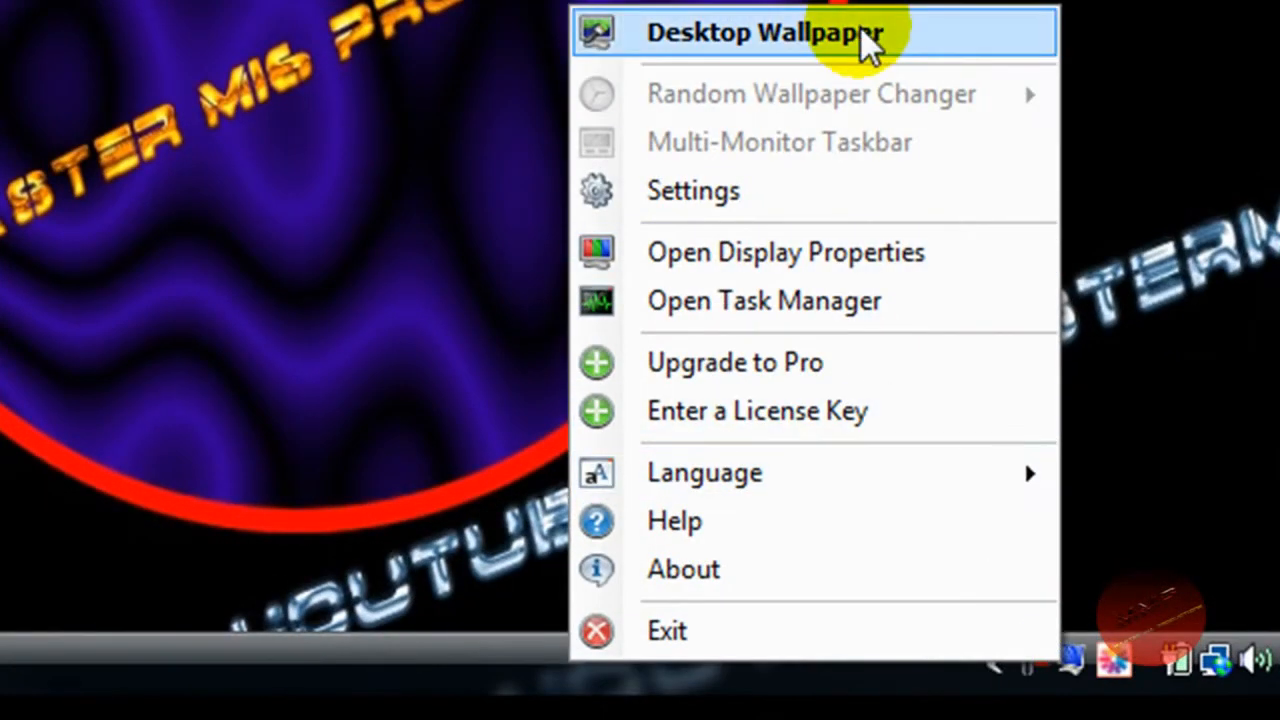
{"action": "mouse_move", "coordinate": [865, 55]}
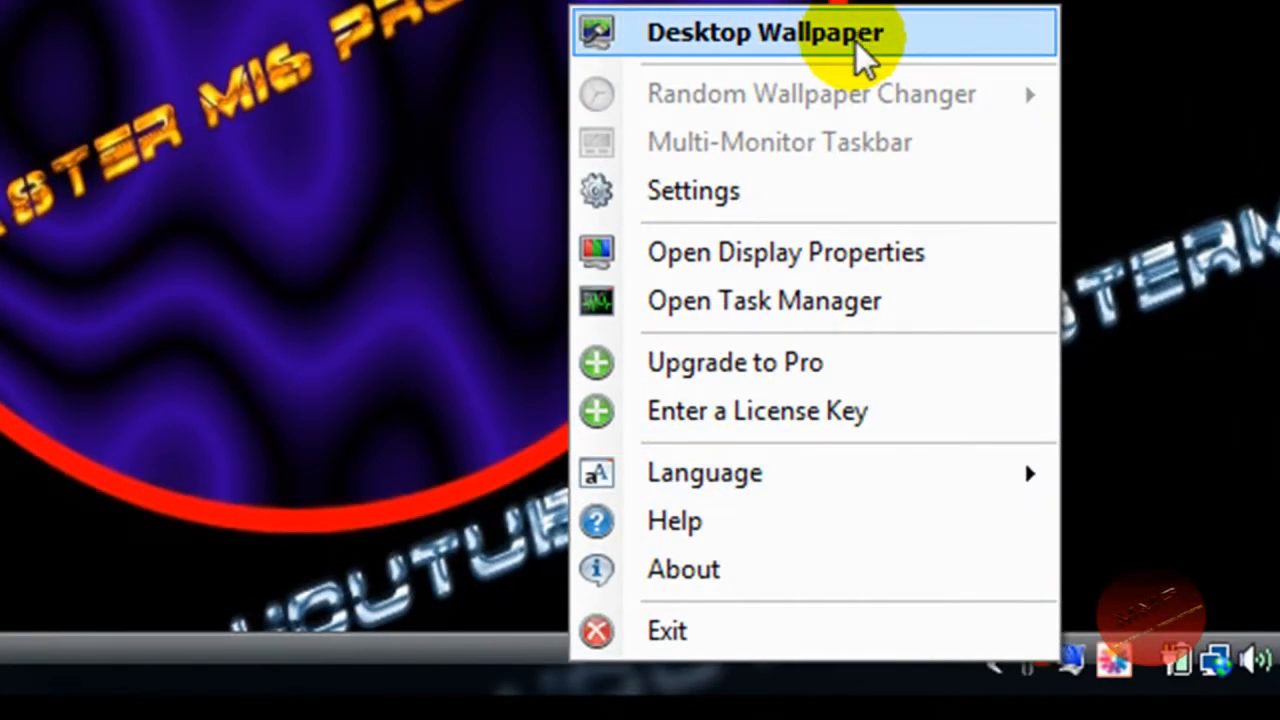
Open Desktop Wallpaper settings and select monitor 1's MMP logo wallpaper for editing
{"action": "left_click", "coordinate": [765, 32]}
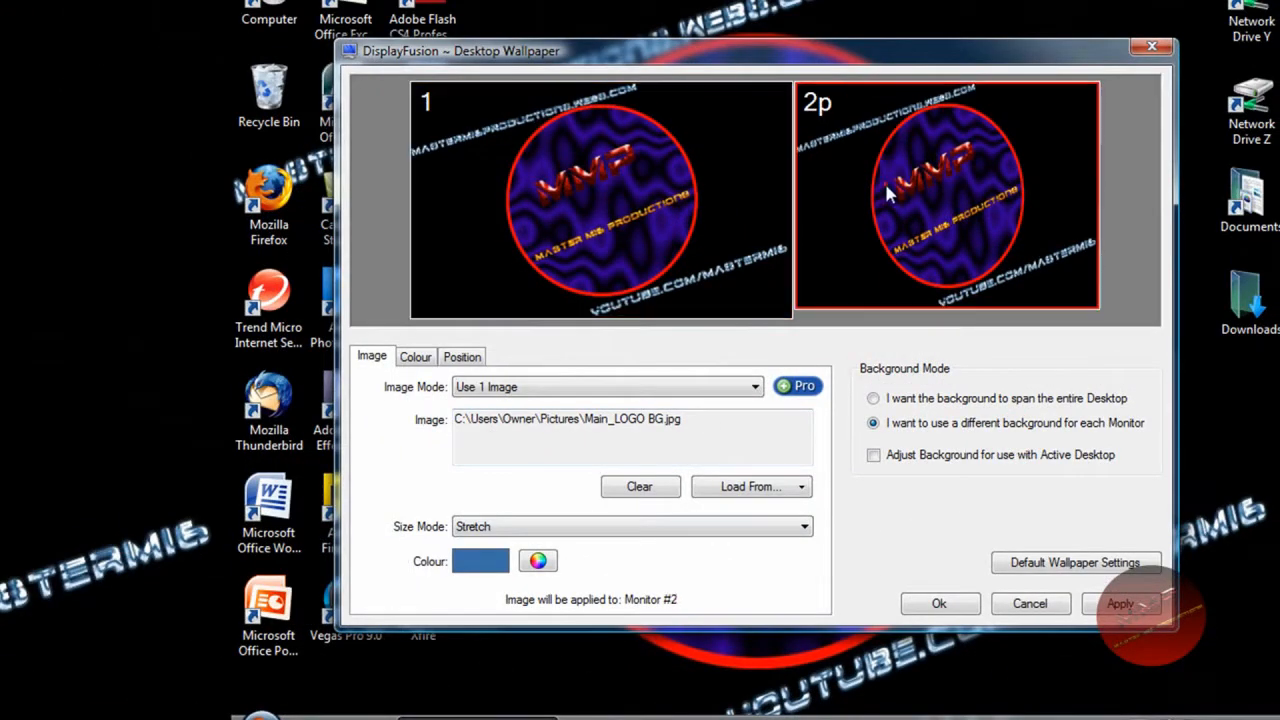
{"action": "mouse_move", "coordinate": [685, 237]}
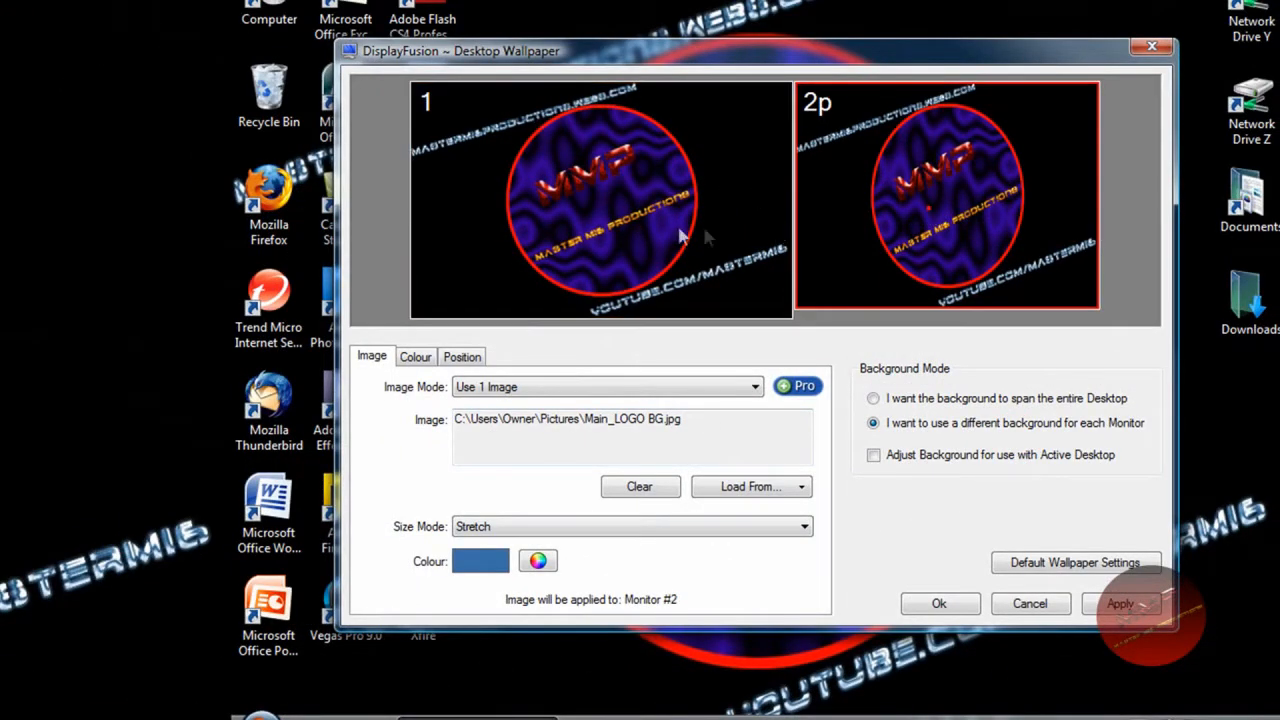
{"action": "left_click", "coordinate": [600, 200]}
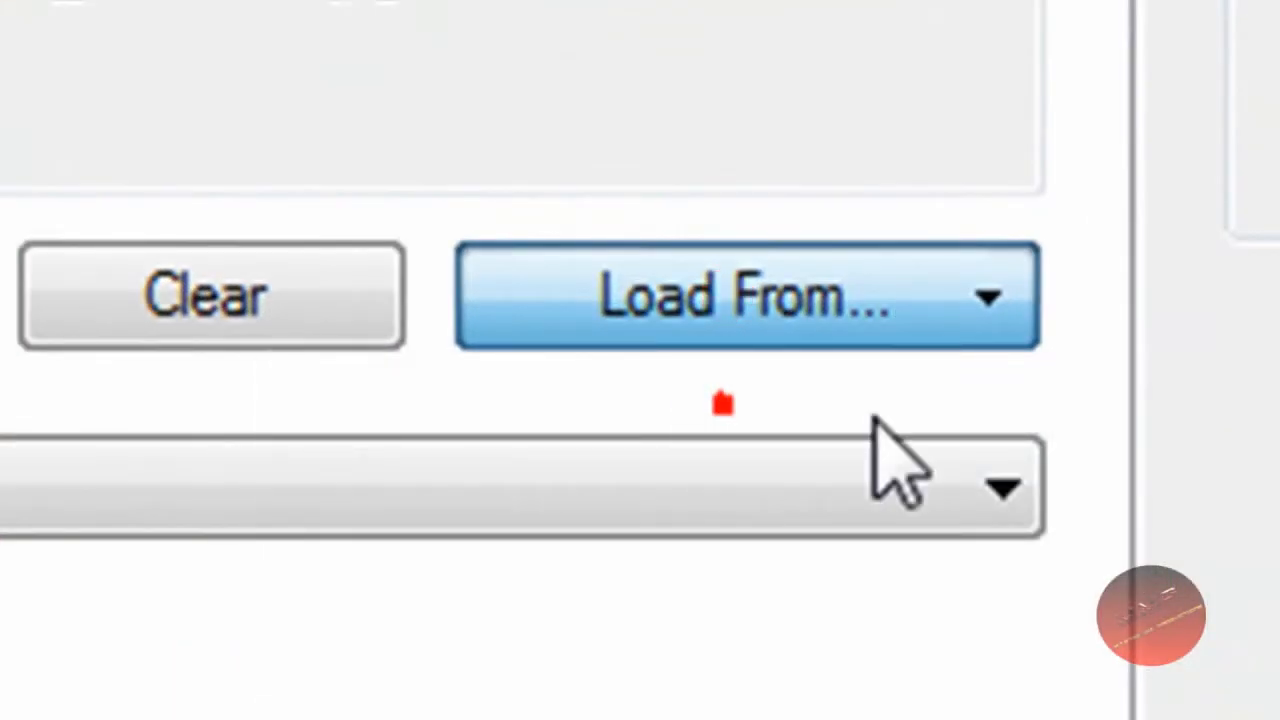
{"action": "left_click", "coordinate": [745, 295]}
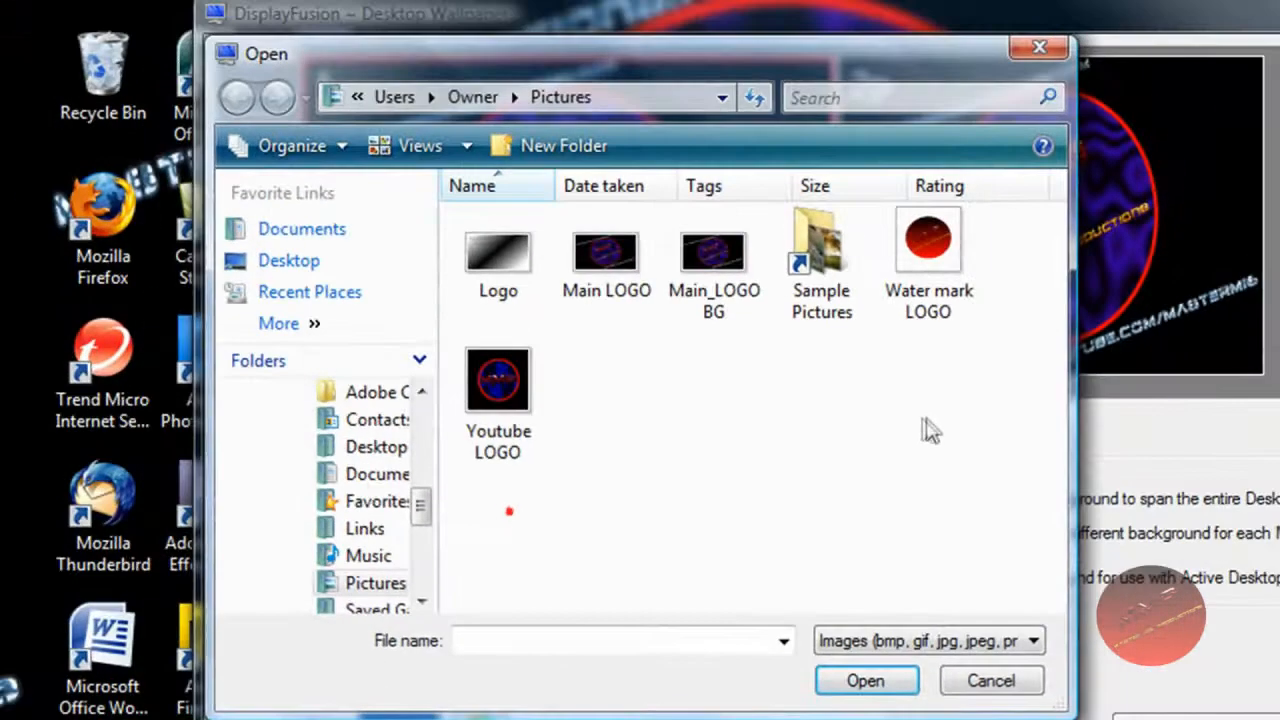
{"action": "mouse_move", "coordinate": [810, 470]}
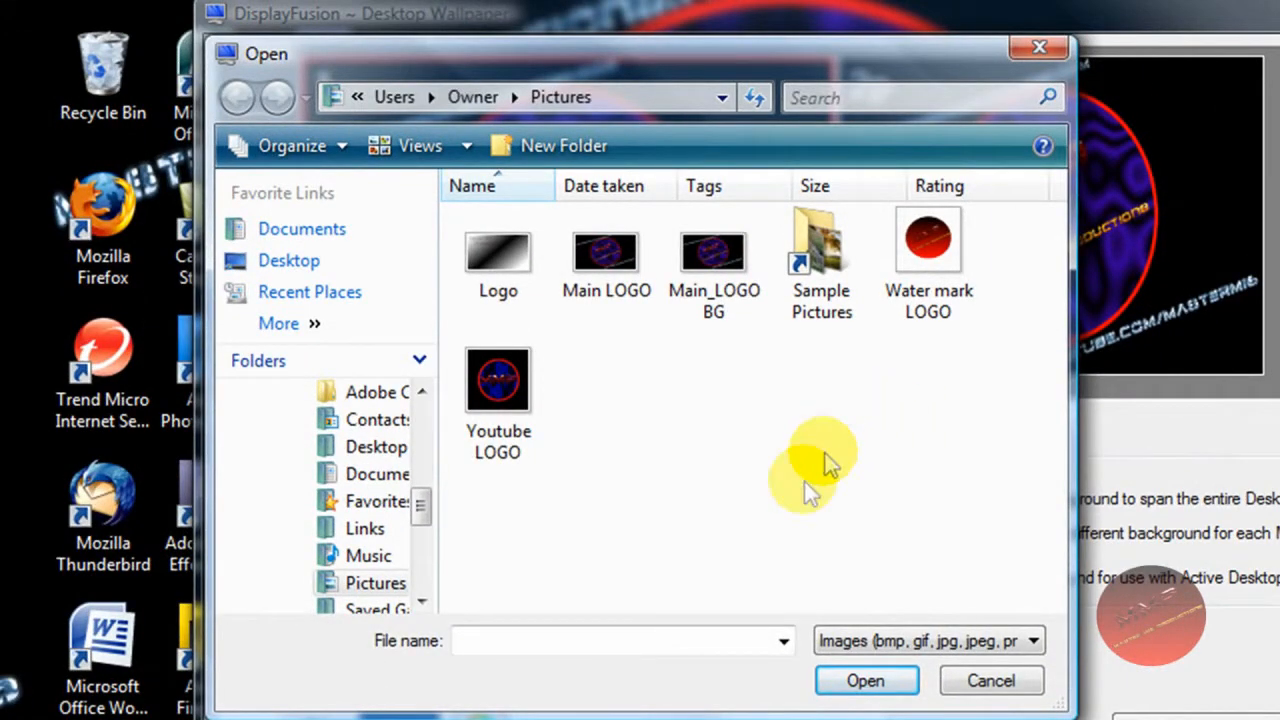
{"action": "left_click", "coordinate": [606, 252]}
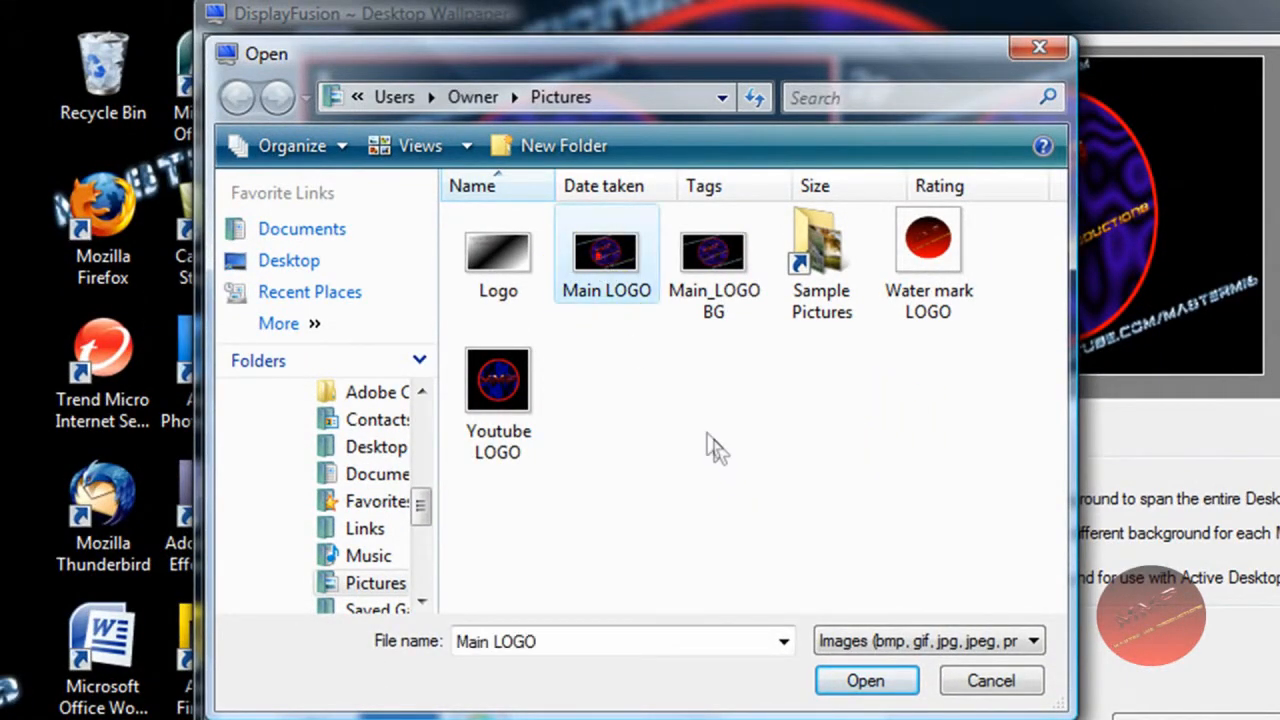
{"action": "left_click", "coordinate": [713, 255]}
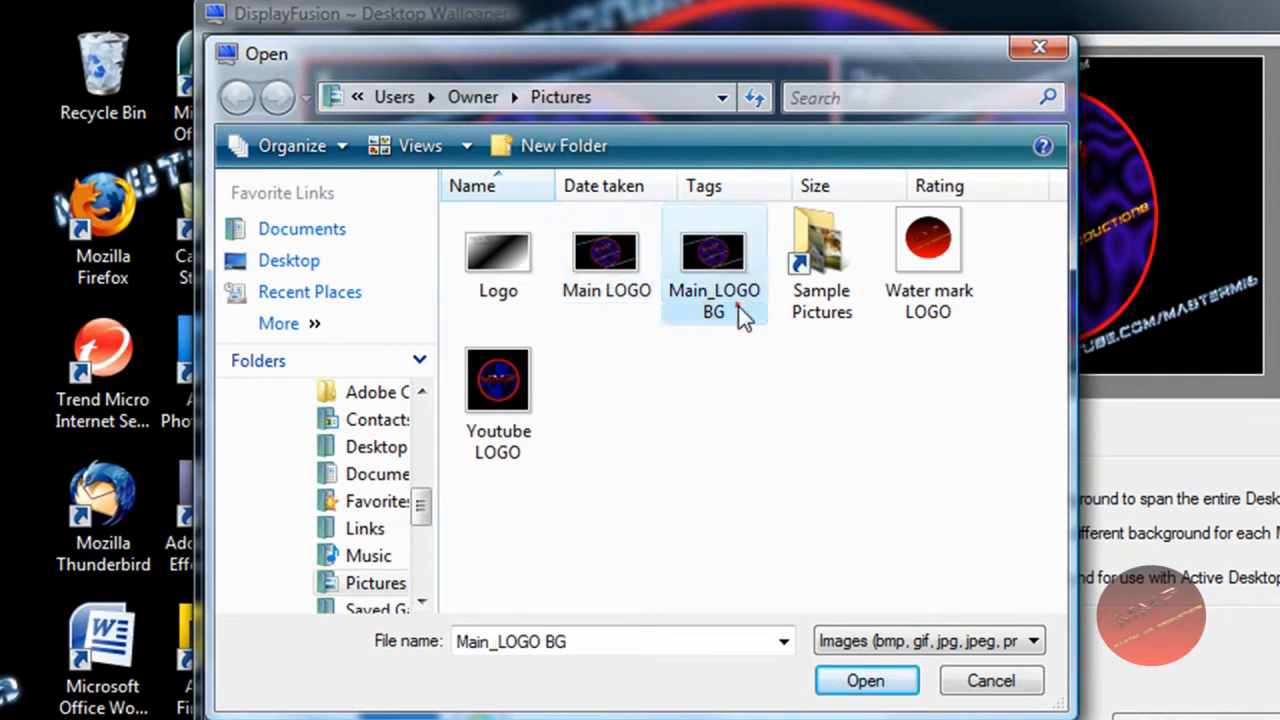
{"action": "left_click", "coordinate": [928, 250]}
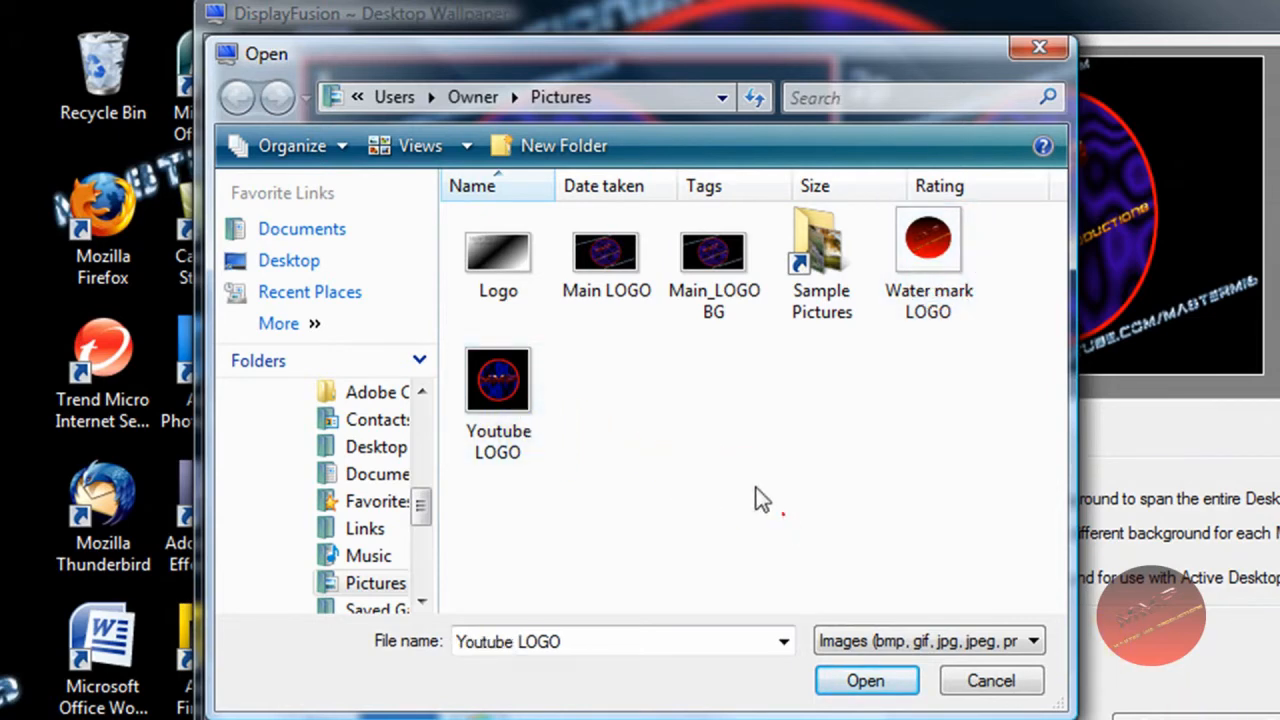
{"action": "left_click", "coordinate": [498, 252]}
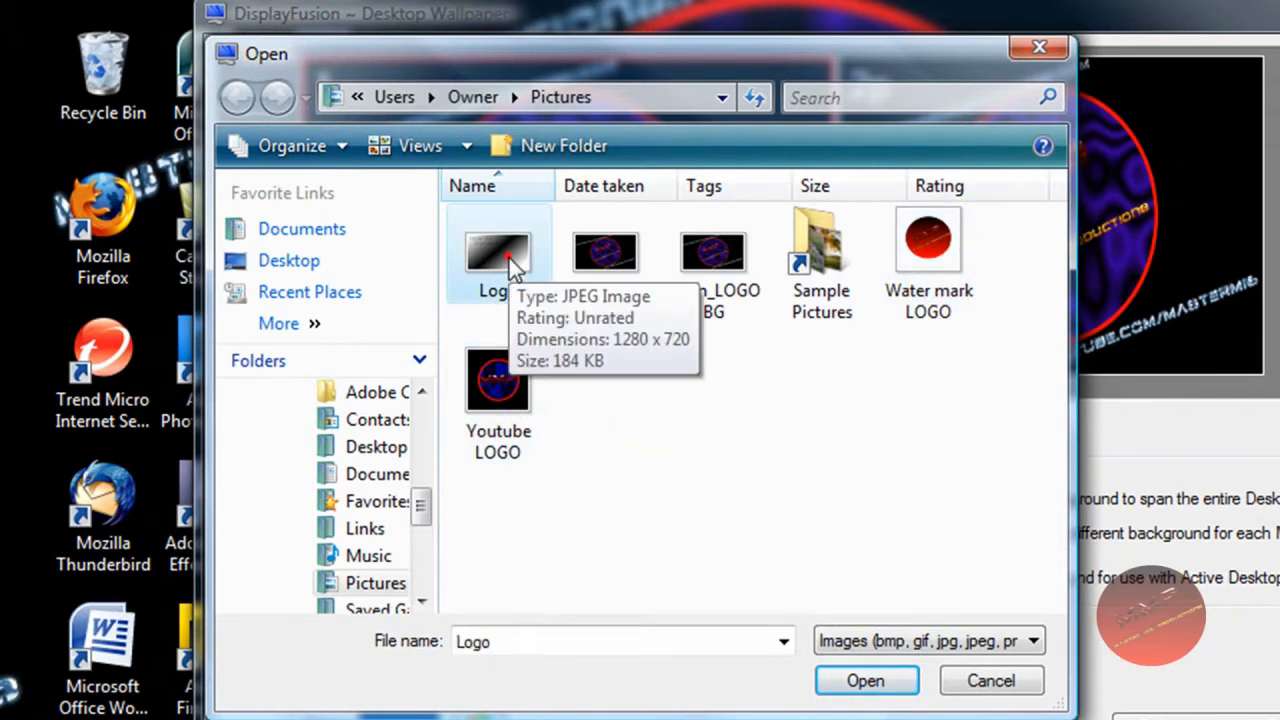
{"action": "left_click", "coordinate": [865, 680]}
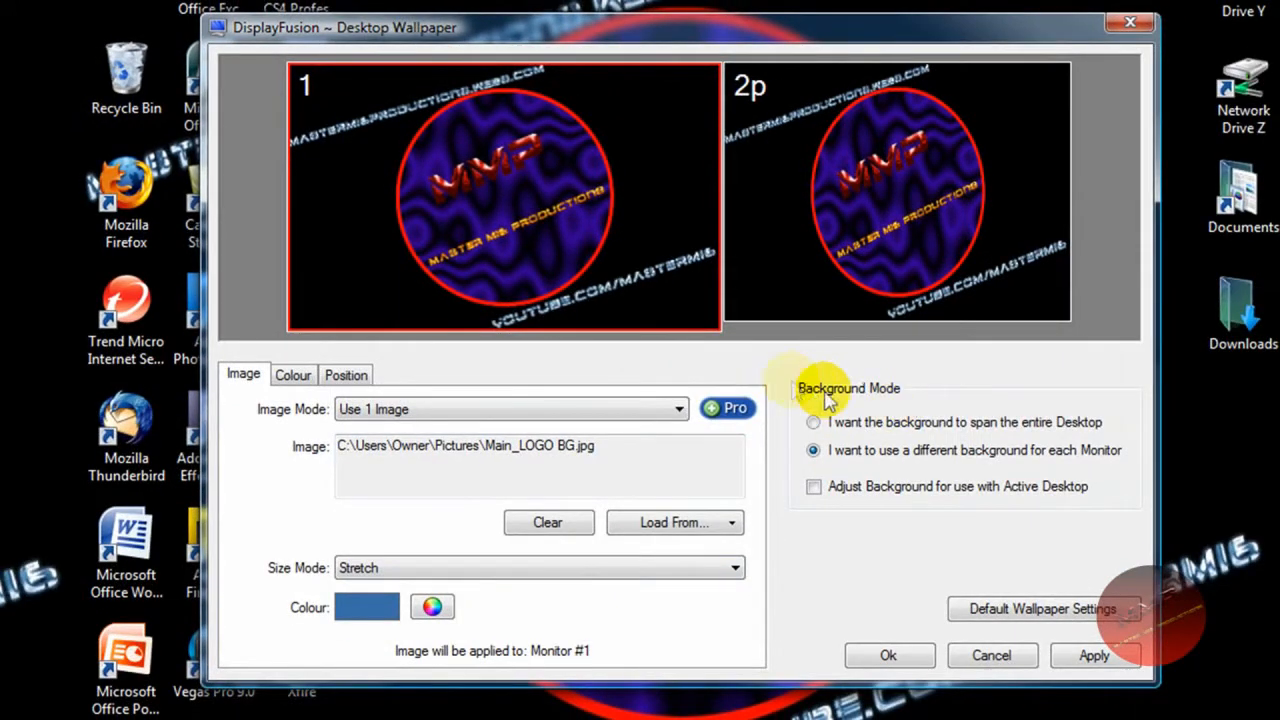
{"action": "mouse_move", "coordinate": [845, 470]}
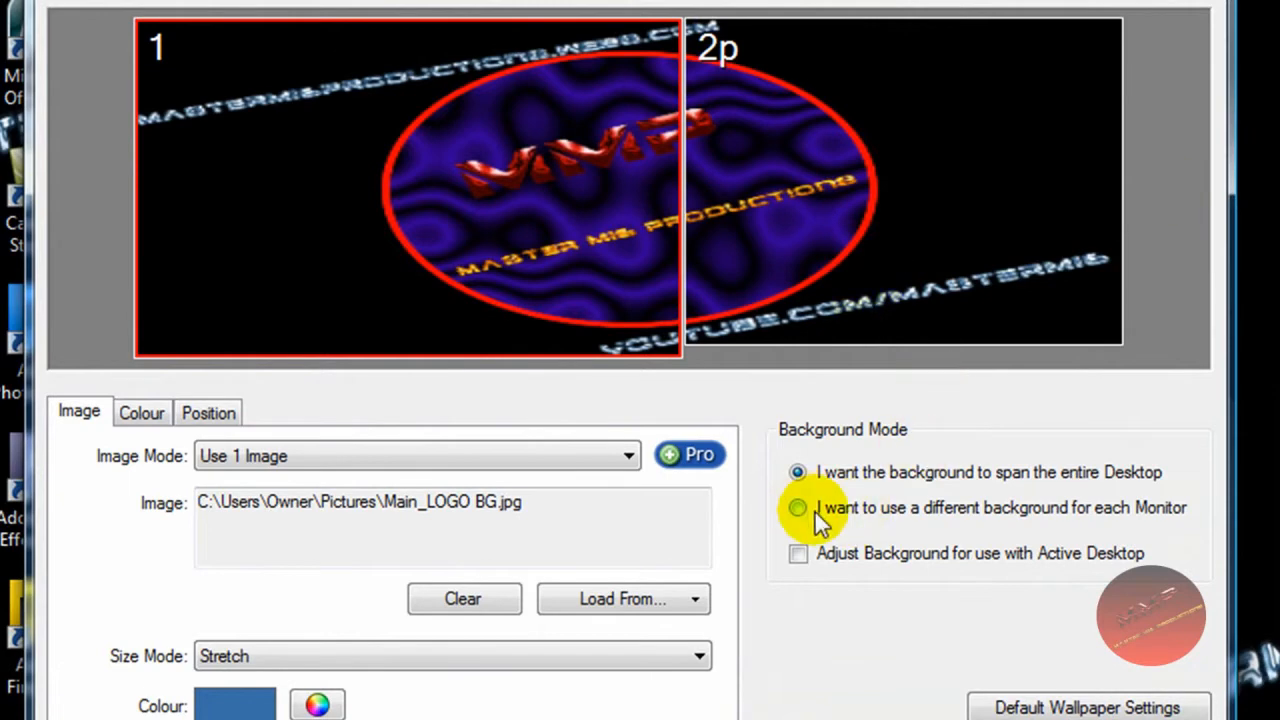
{"action": "left_click", "coordinate": [798, 507]}
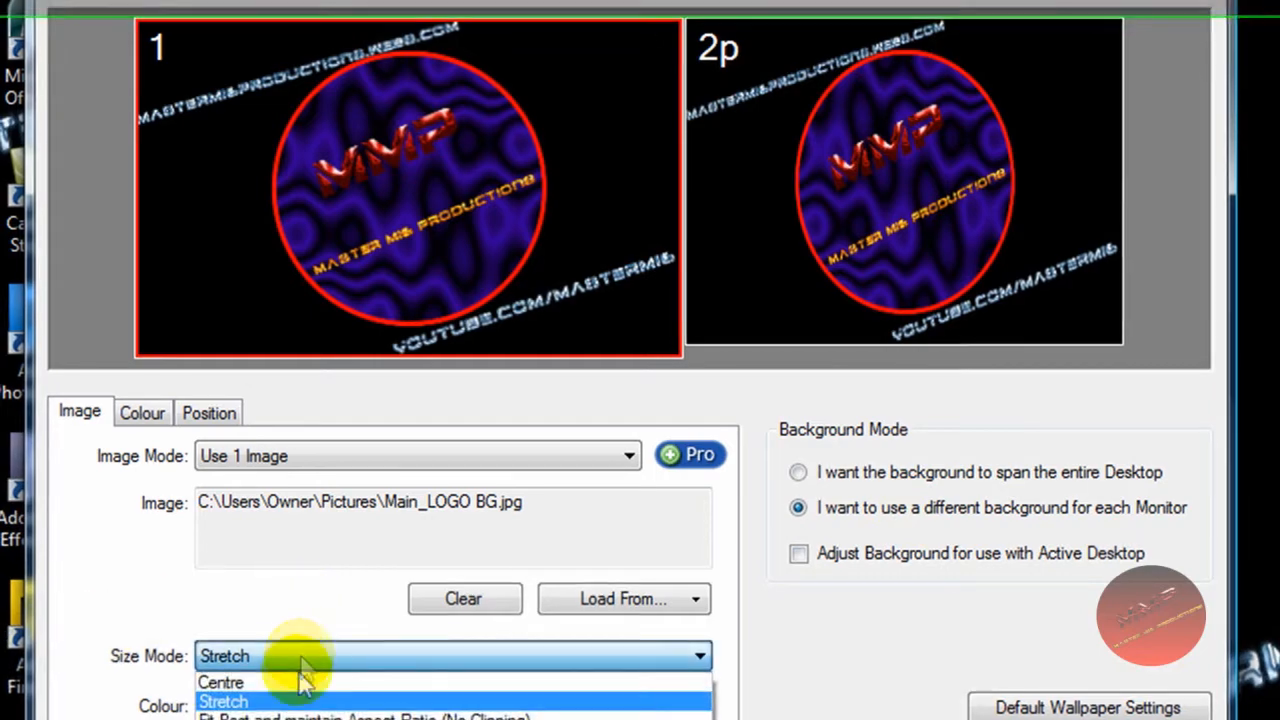
{"action": "left_click", "coordinate": [221, 682]}
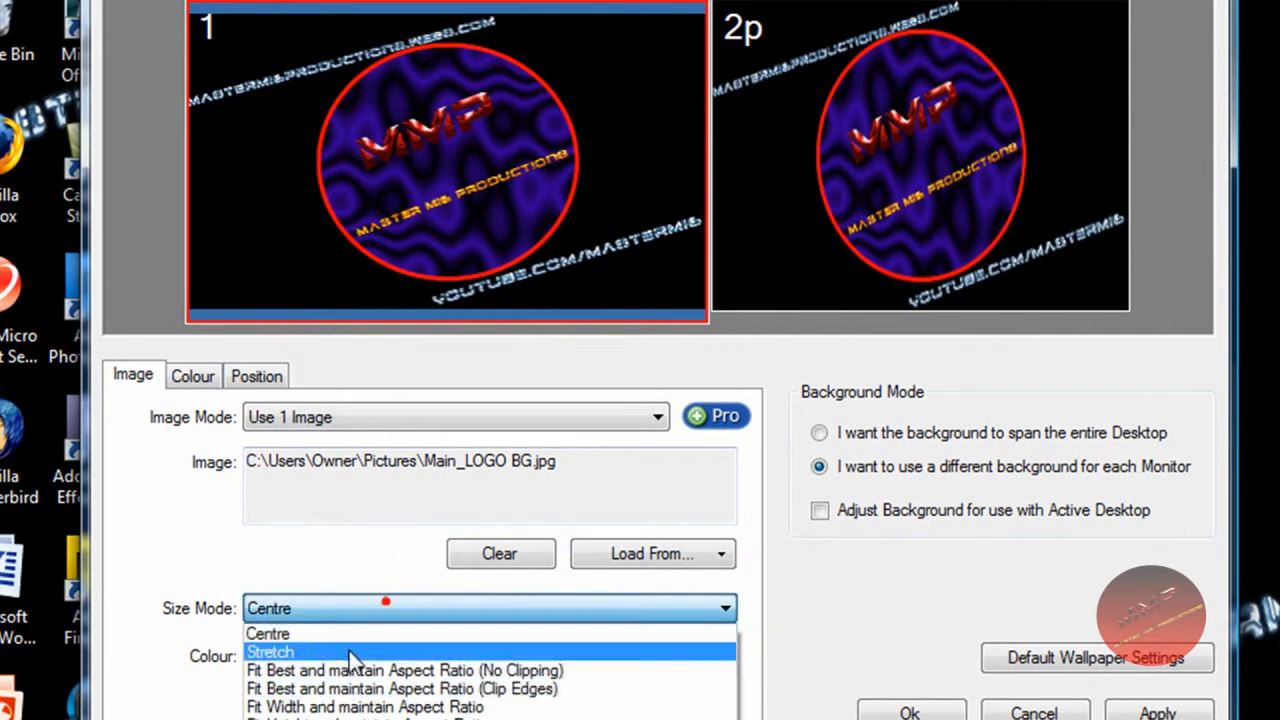
{"action": "left_click", "coordinate": [270, 651]}
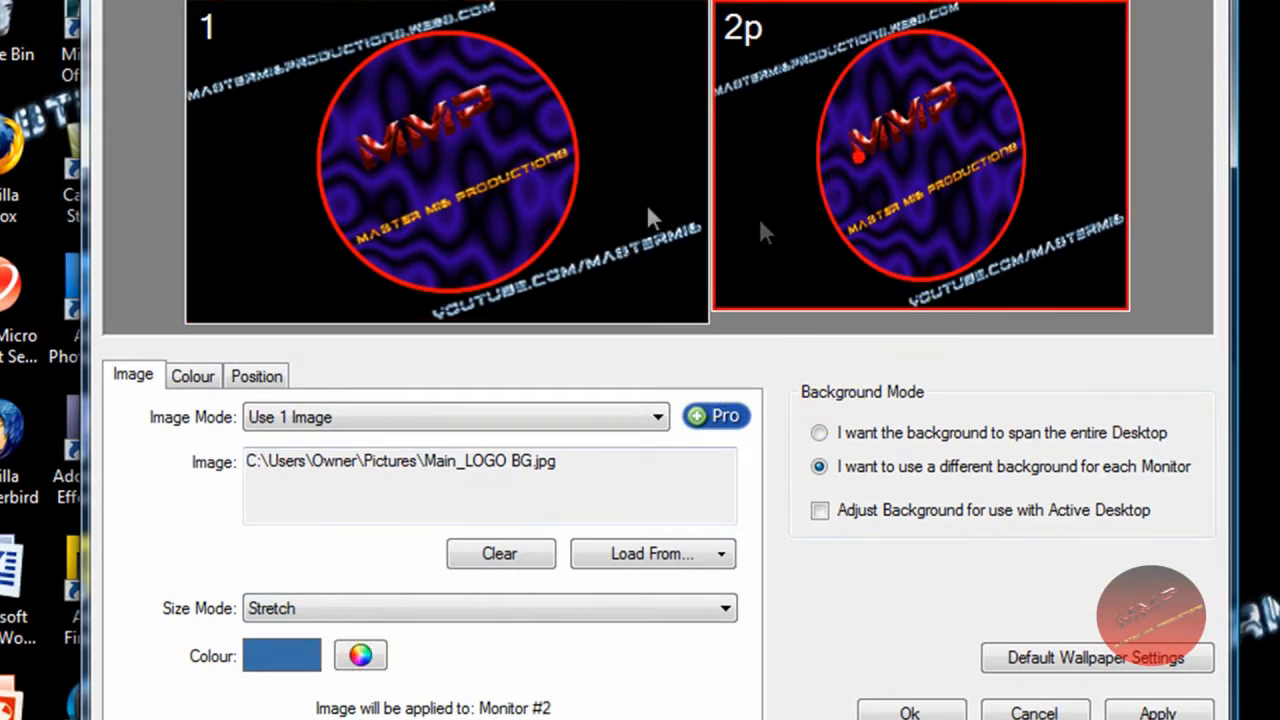
{"action": "left_click", "coordinate": [445, 160]}
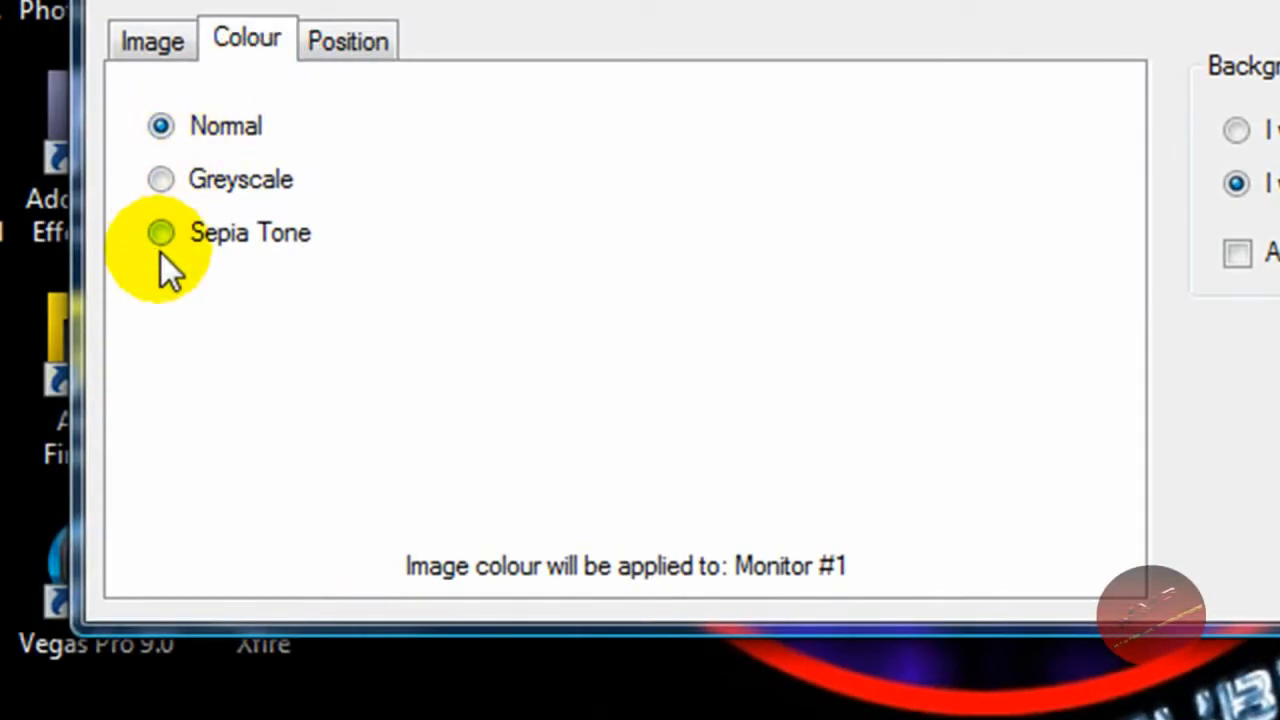
Check the Sepia Tone colour option, then view monitor 1's Position offsets
{"action": "left_click", "coordinate": [347, 40]}
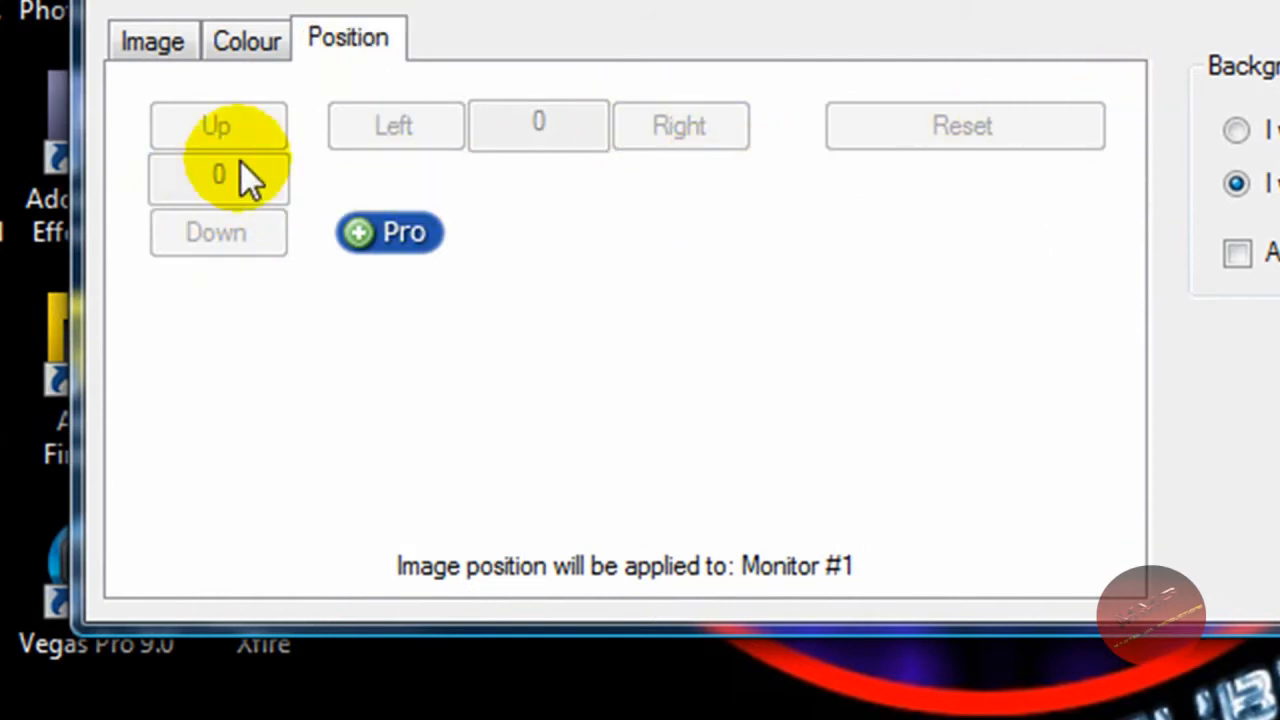
{"action": "mouse_move", "coordinate": [393, 126]}
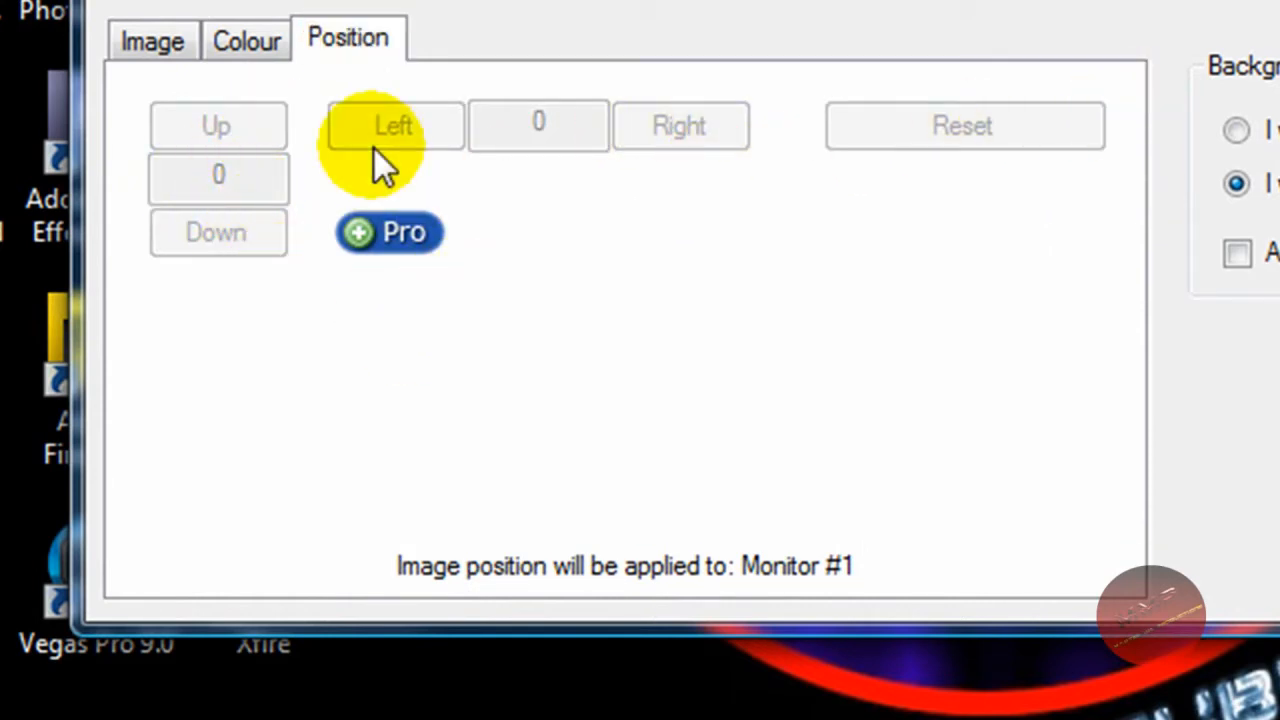
{"action": "left_click", "coordinate": [152, 40]}
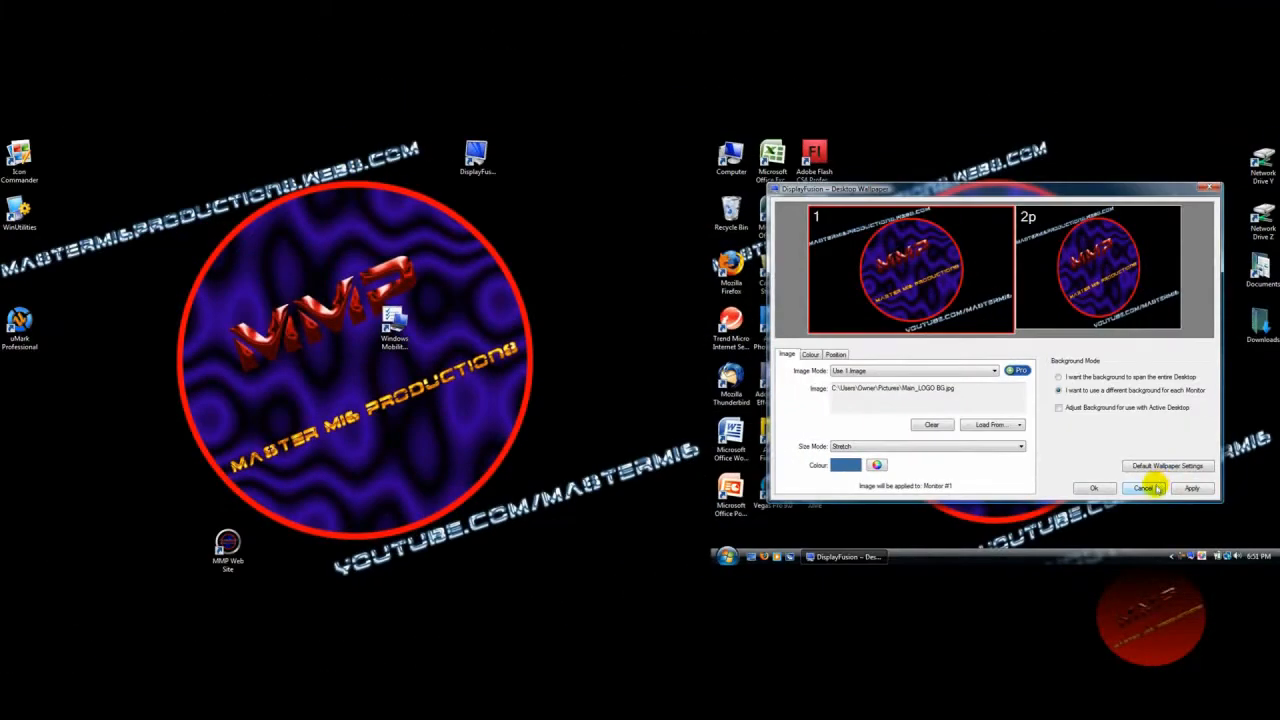
{"action": "left_click", "coordinate": [1143, 488]}
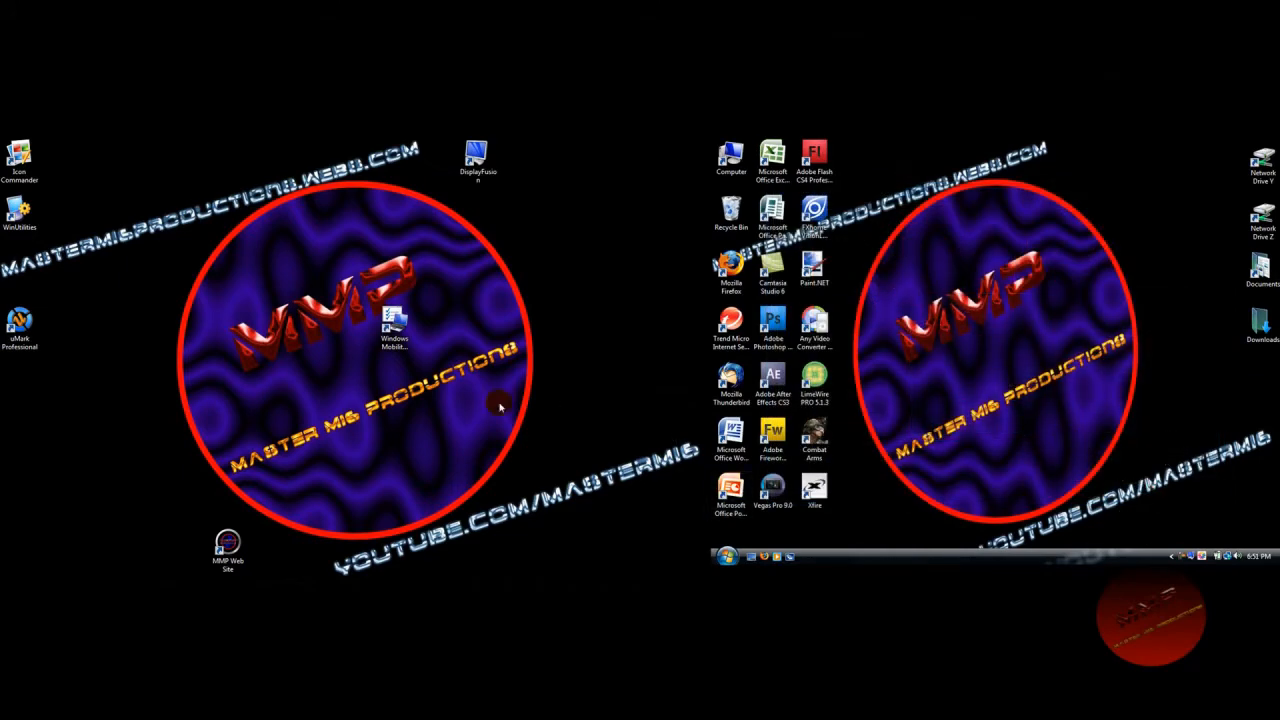
{"action": "mouse_move", "coordinate": [165, 368]}
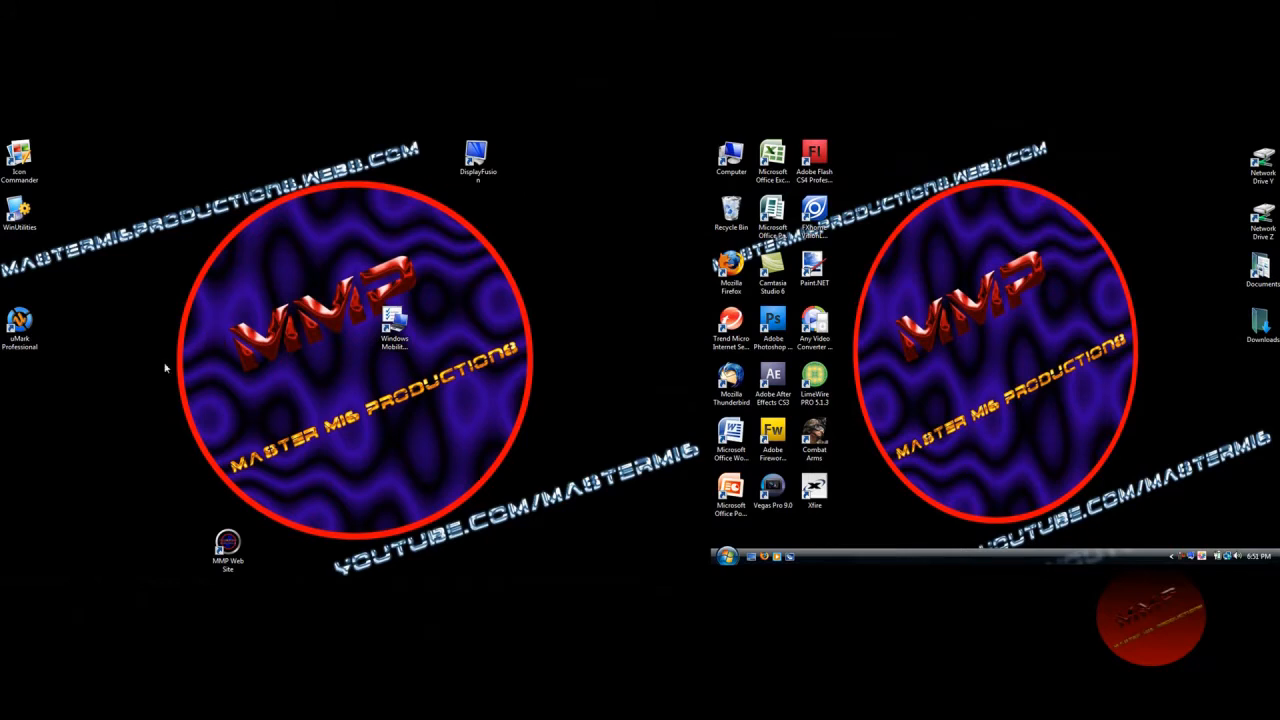
{"action": "mouse_move", "coordinate": [533, 434]}
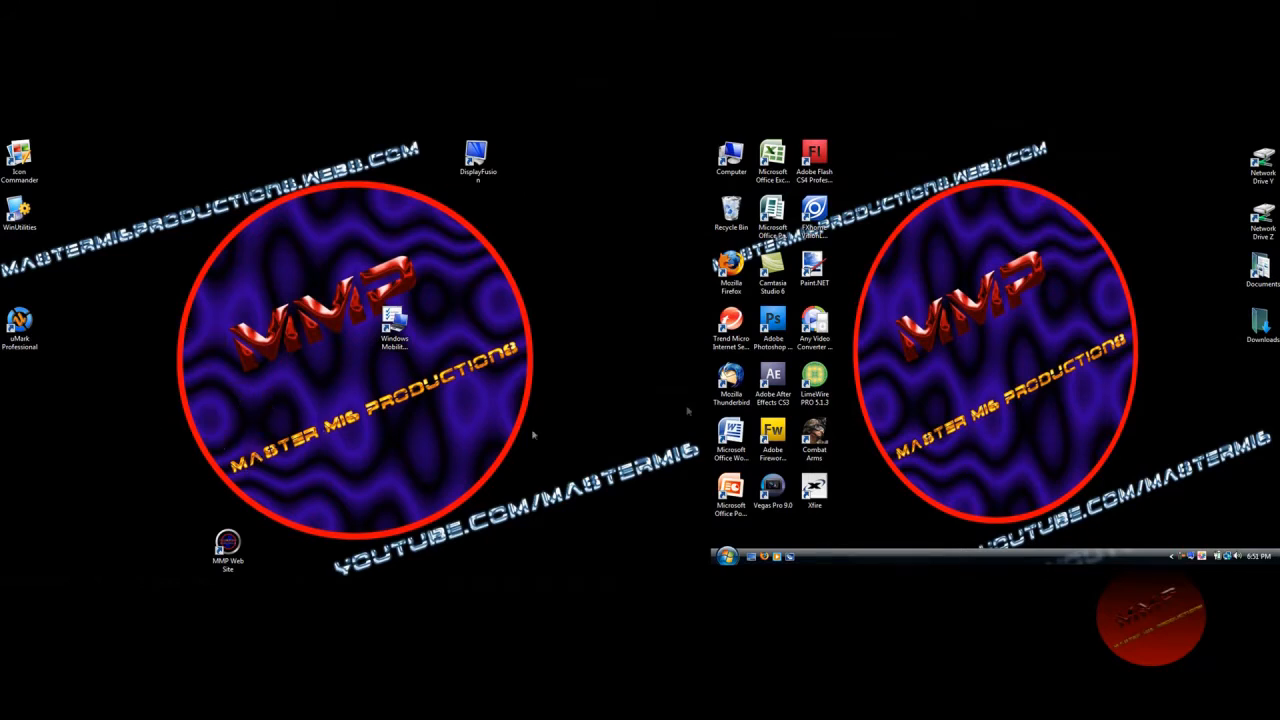
{"action": "mouse_move", "coordinate": [1045, 405]}
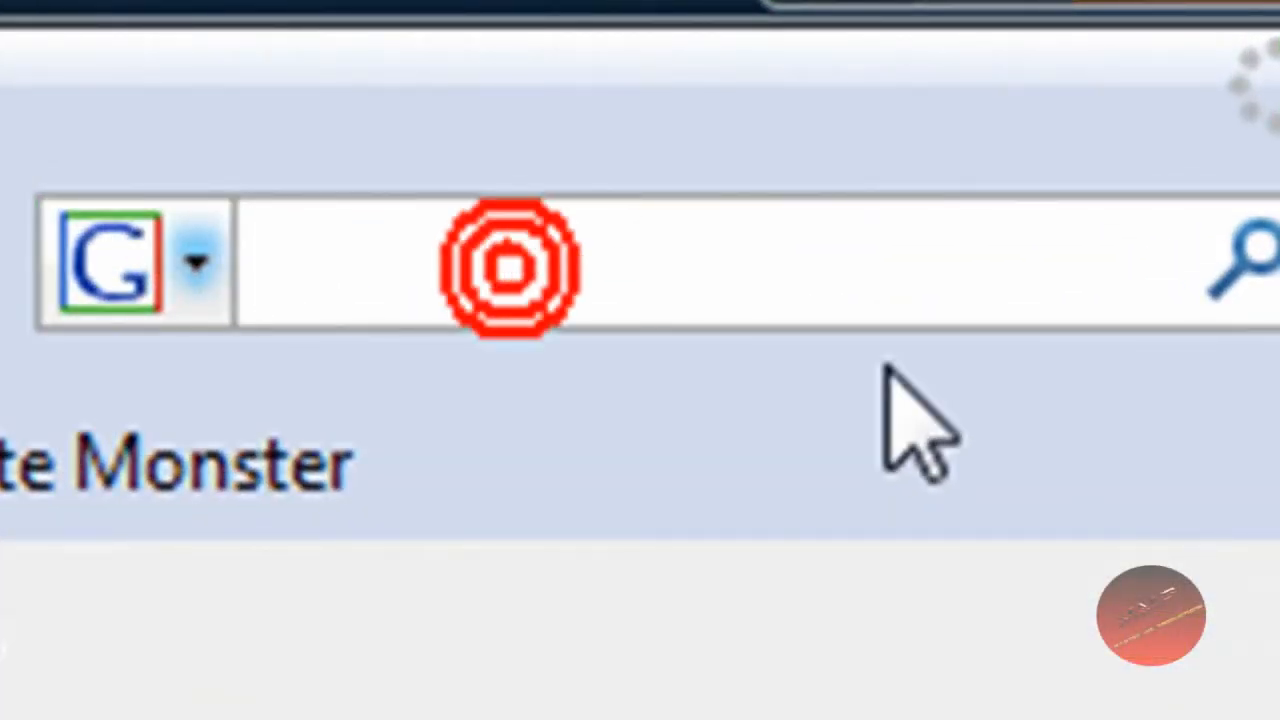
Search Google for 'dual screen backgrounds' in Firefox
{"action": "left_click", "coordinate": [910, 410]}
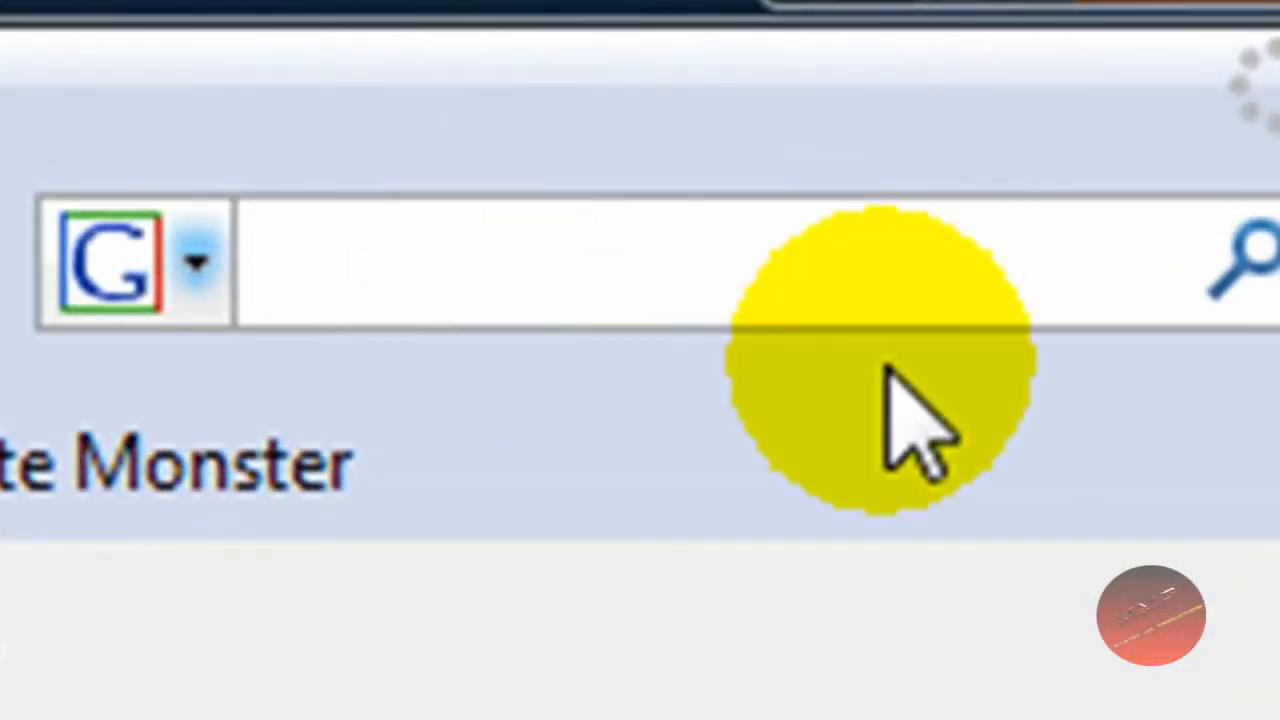
{"action": "type", "text": "dual screen backg"}
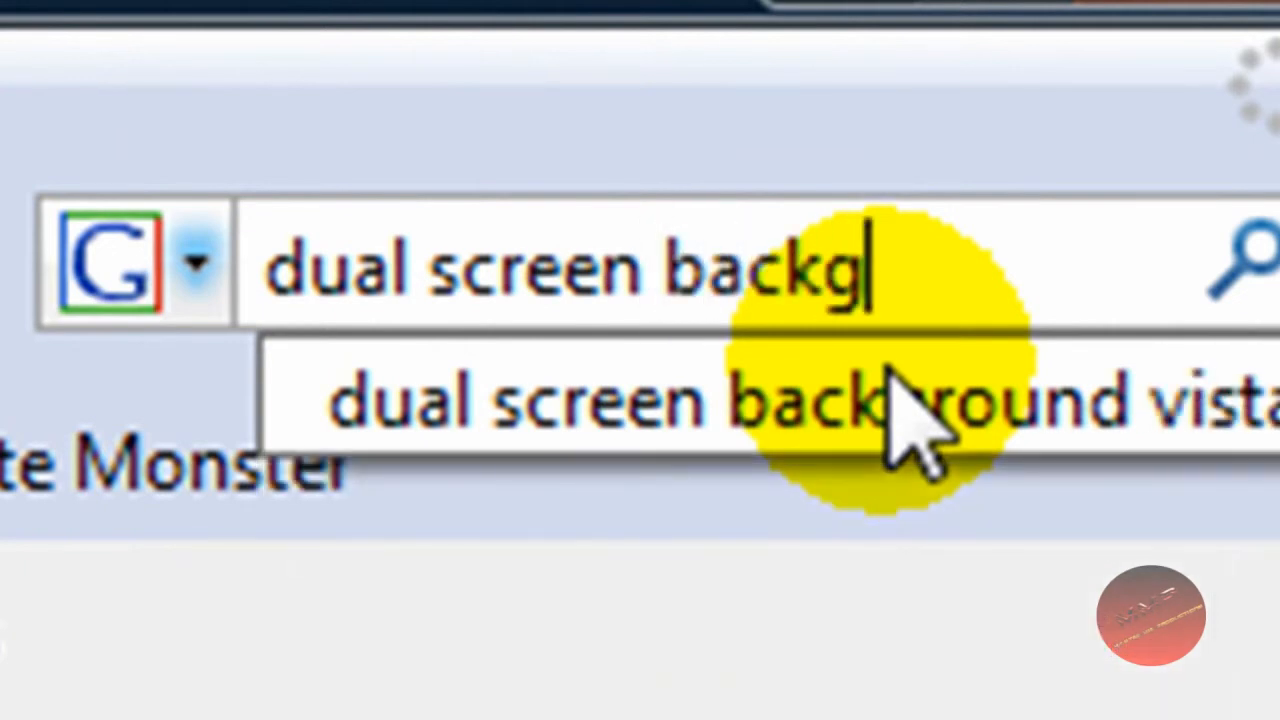
{"action": "type", "text": "rounds"}
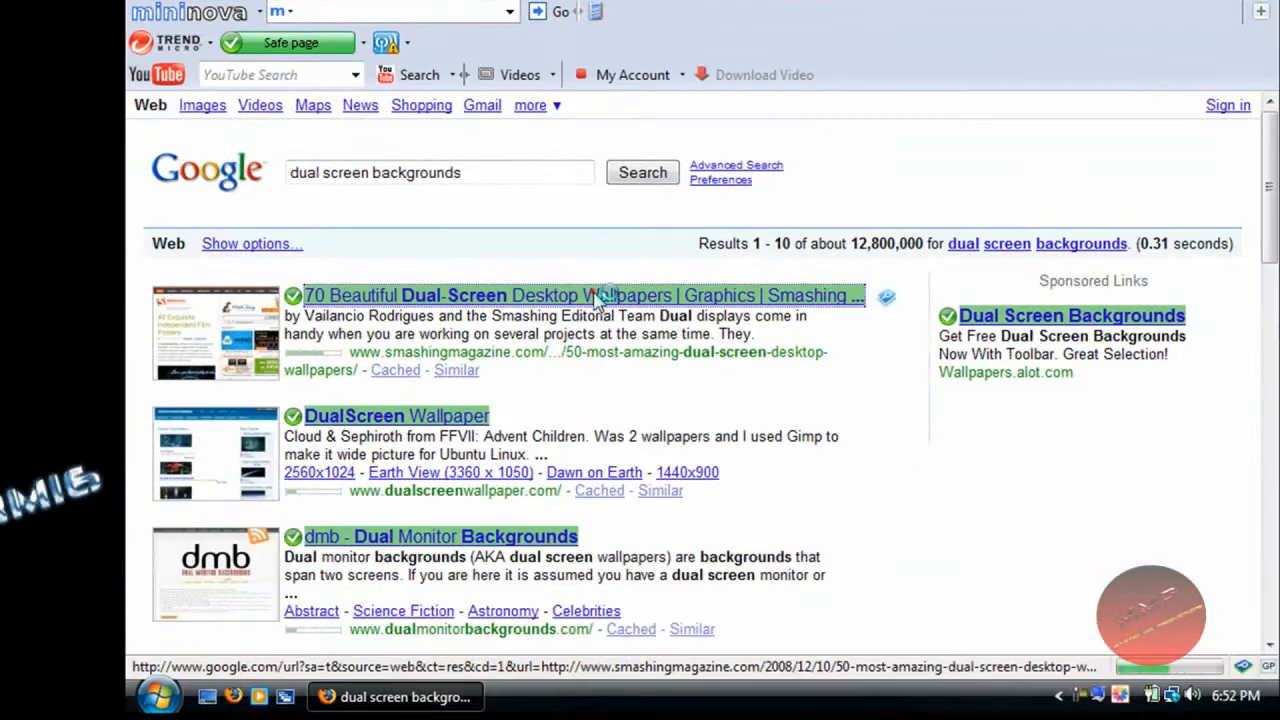
Open the Smashing Magazine '70 Beautiful Dual-Screen Desktop Wallpapers' article and start scrolling
{"action": "left_click", "coordinate": [583, 295]}
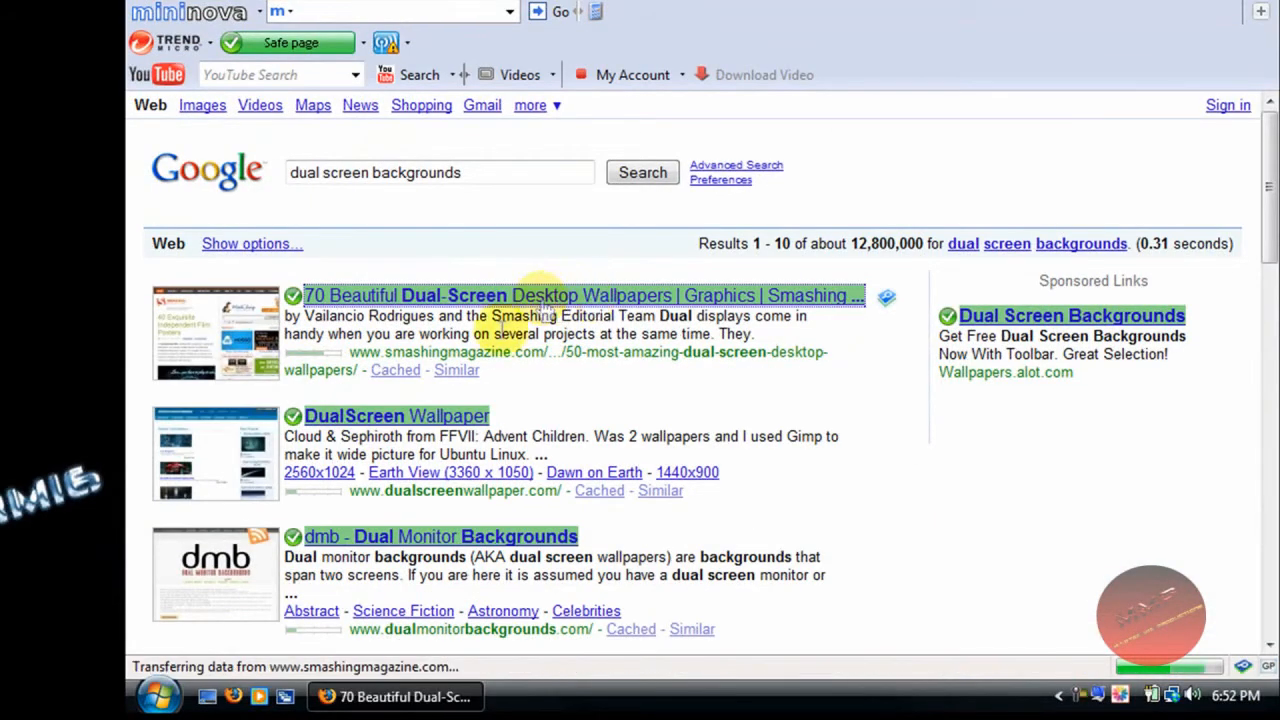
{"action": "left_click", "coordinate": [583, 295]}
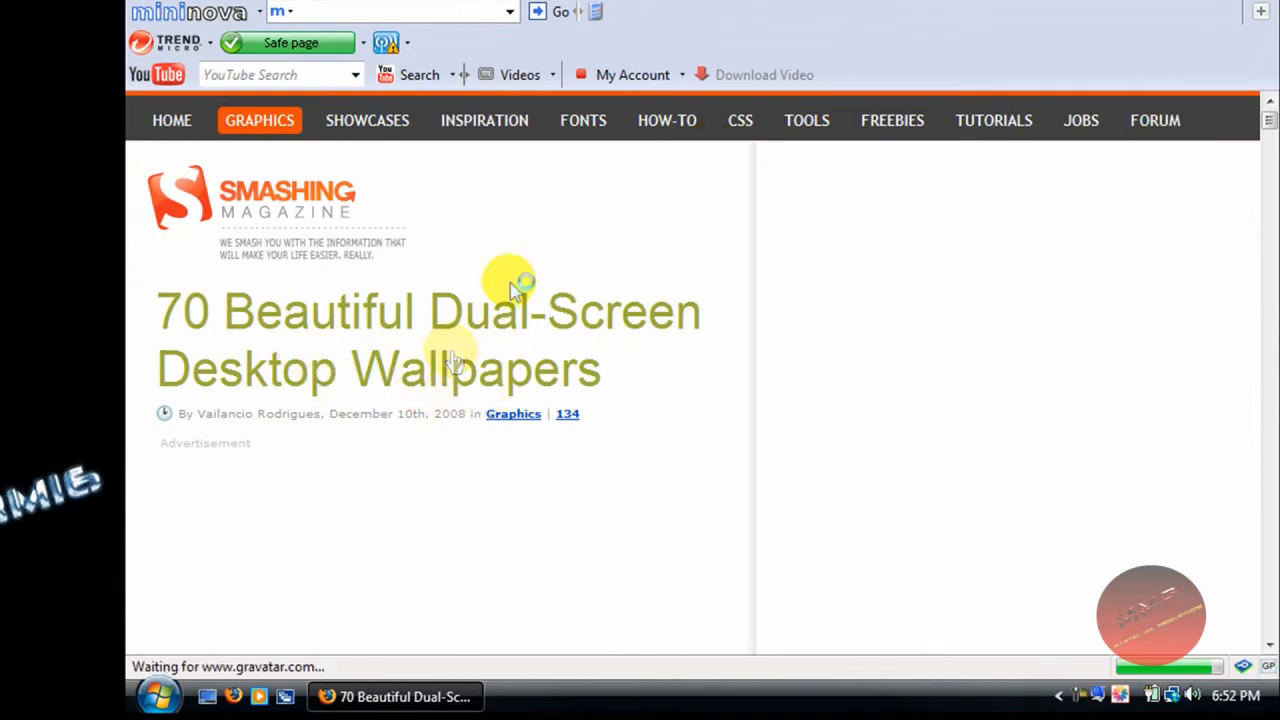
{"action": "scroll", "scroll_direction": "down", "scroll_amount": 3}
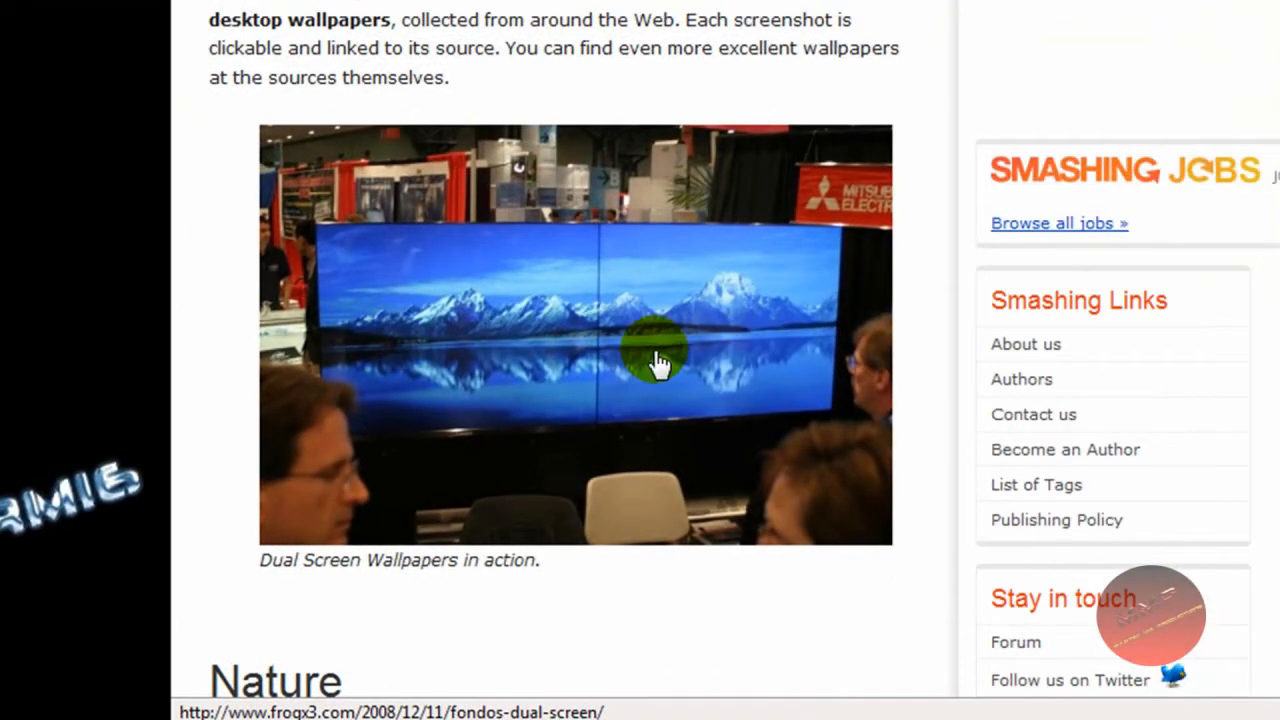
{"action": "scroll", "scroll_direction": "down", "scroll_amount": 3}
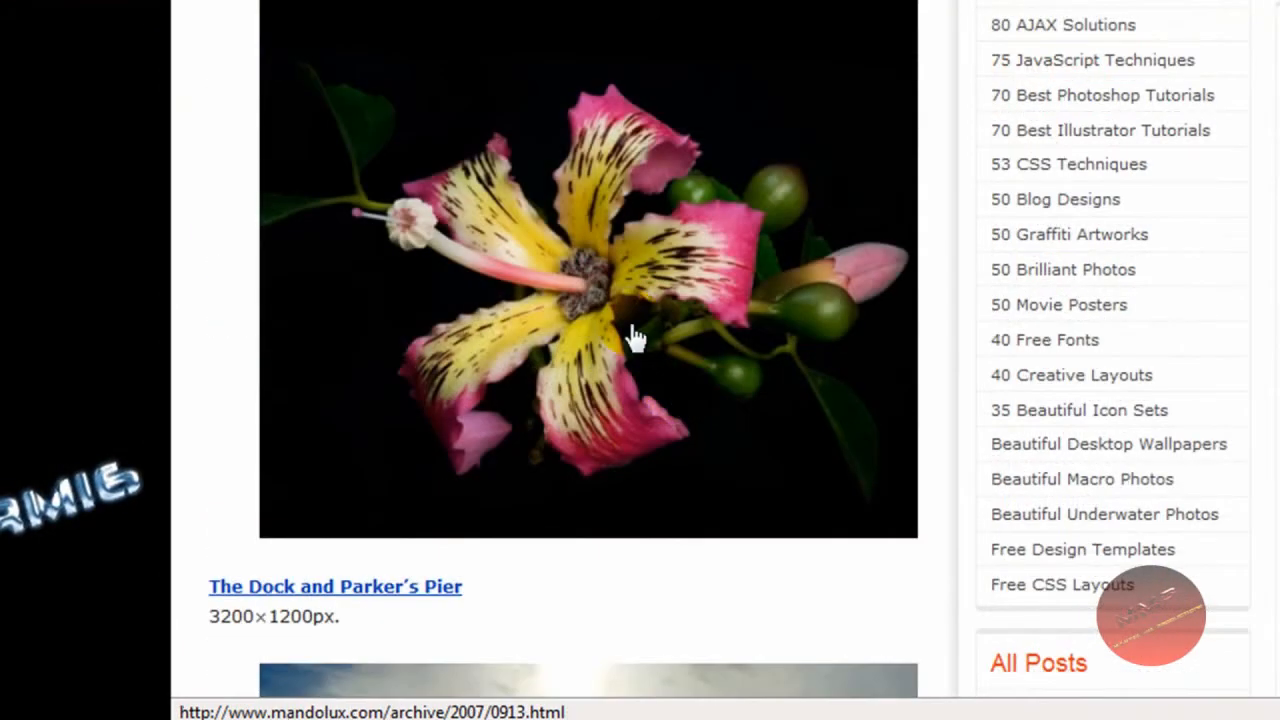
{"action": "scroll", "scroll_direction": "down", "scroll_amount": 3}
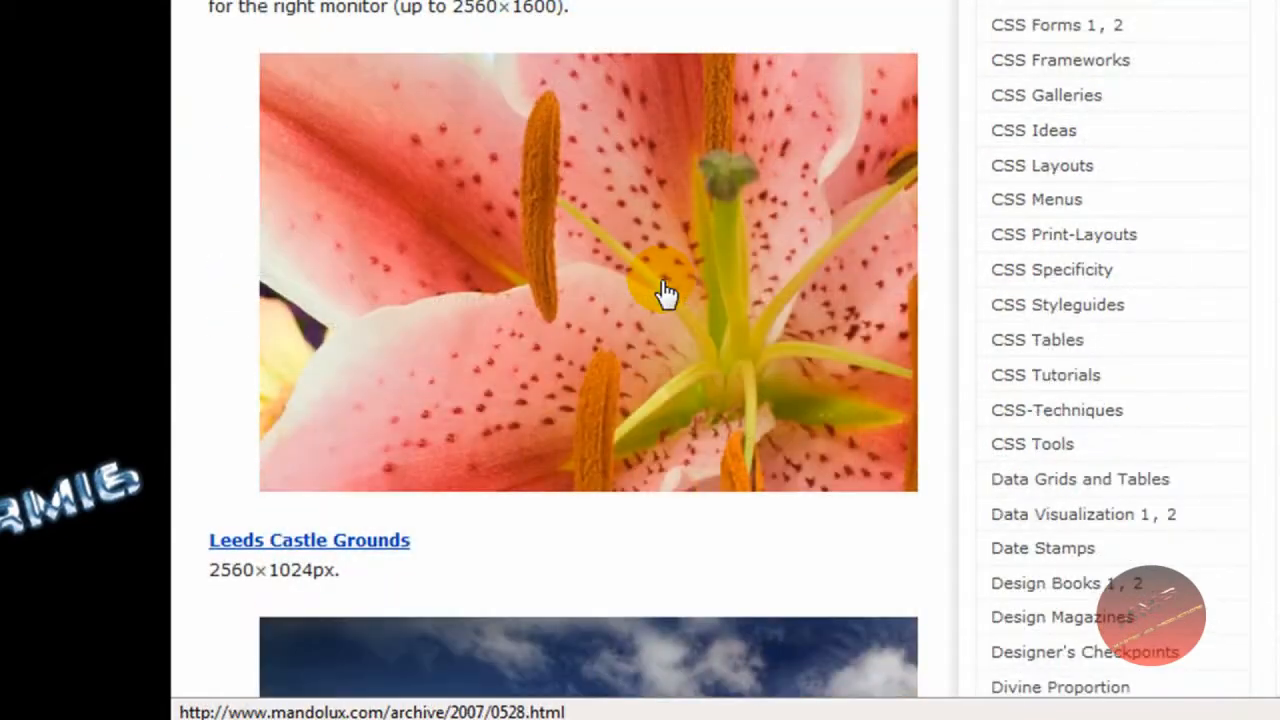
Scroll past the Mandolux, Hawk Close-Up, Wood at the beach and Castore wallpapers
{"action": "scroll", "scroll_direction": "down", "scroll_amount": 3}
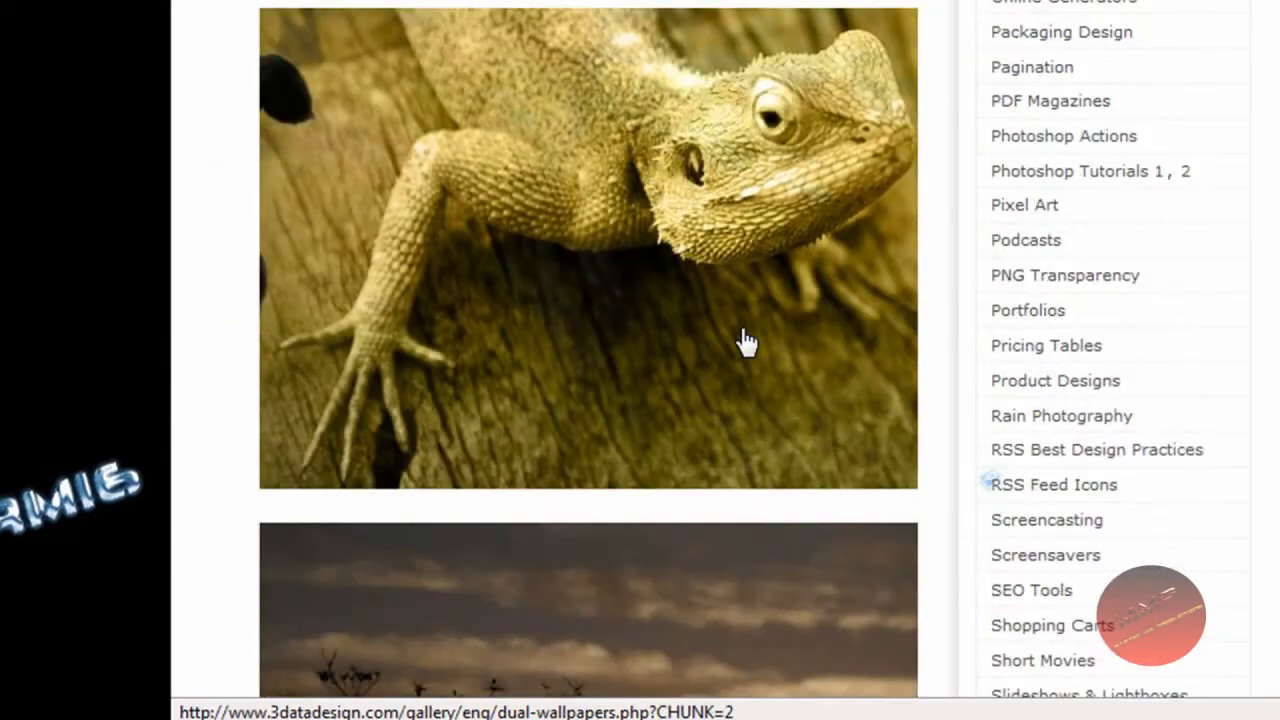
{"action": "mouse_move", "coordinate": [763, 333]}
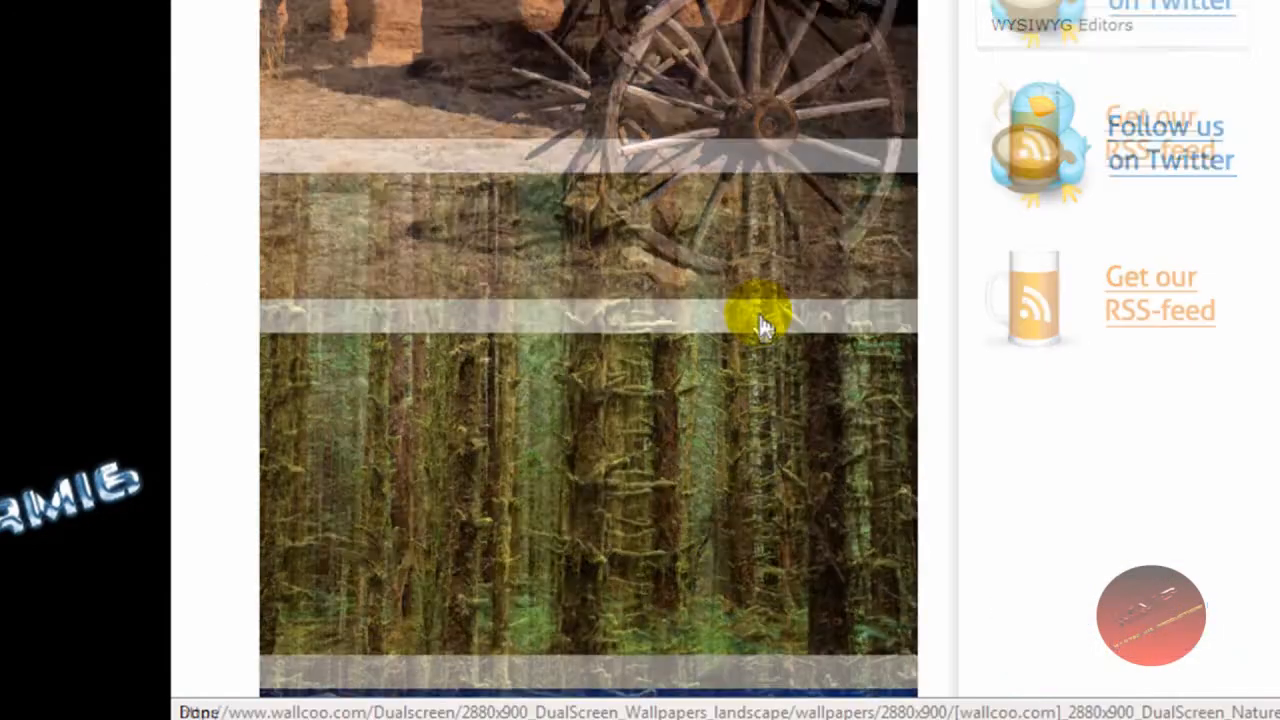
{"action": "scroll", "scroll_direction": "down", "scroll_amount": 3}
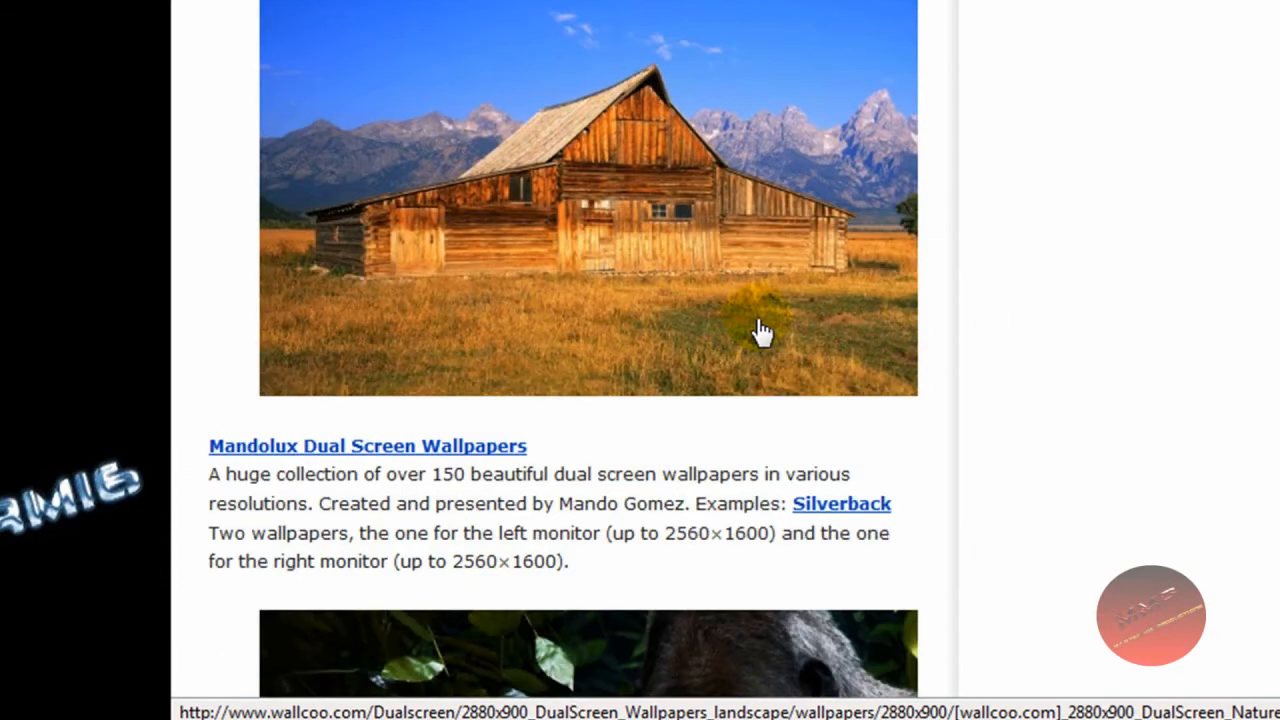
{"action": "scroll", "scroll_direction": "down", "scroll_amount": 3}
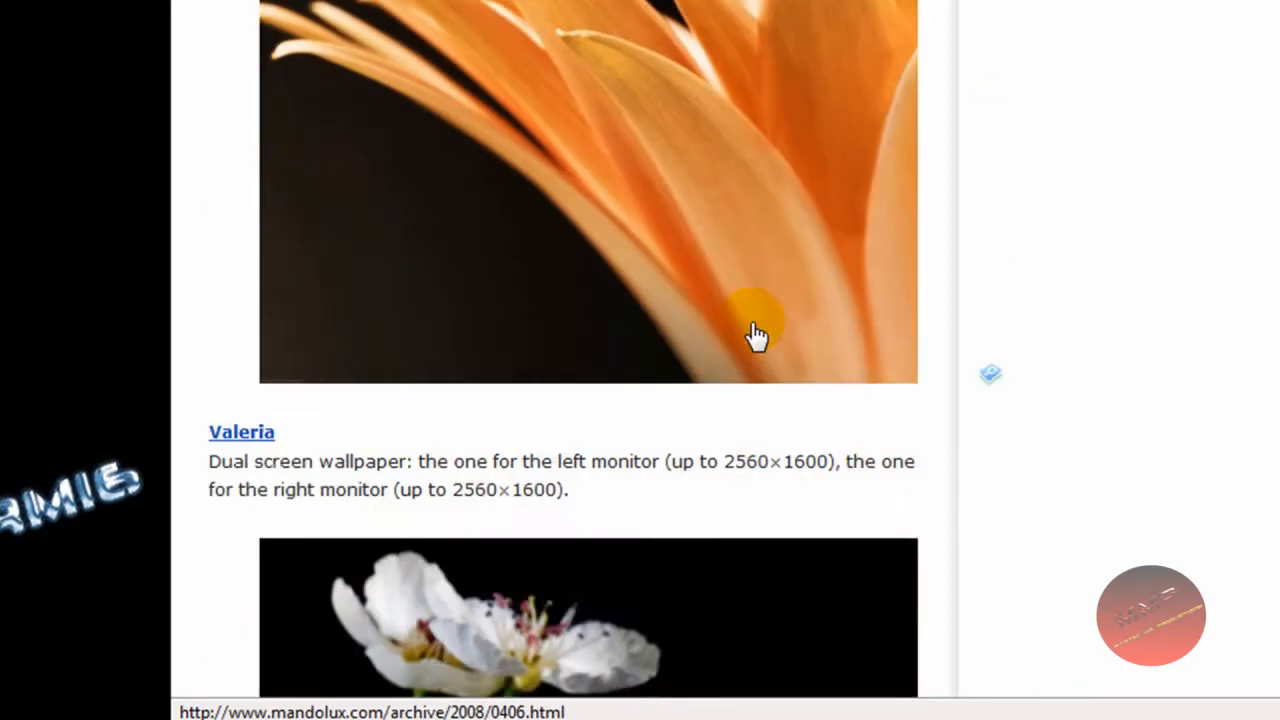
{"action": "scroll", "scroll_direction": "down", "scroll_amount": 3}
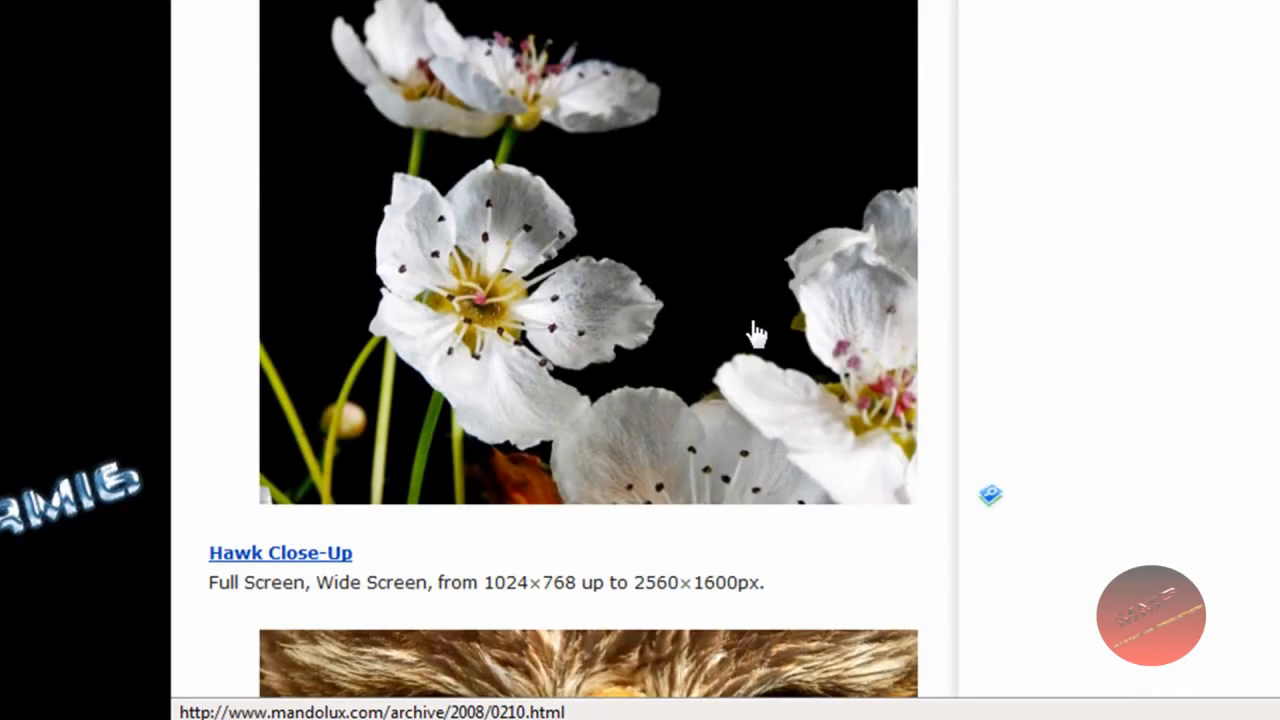
{"action": "mouse_move", "coordinate": [698, 293]}
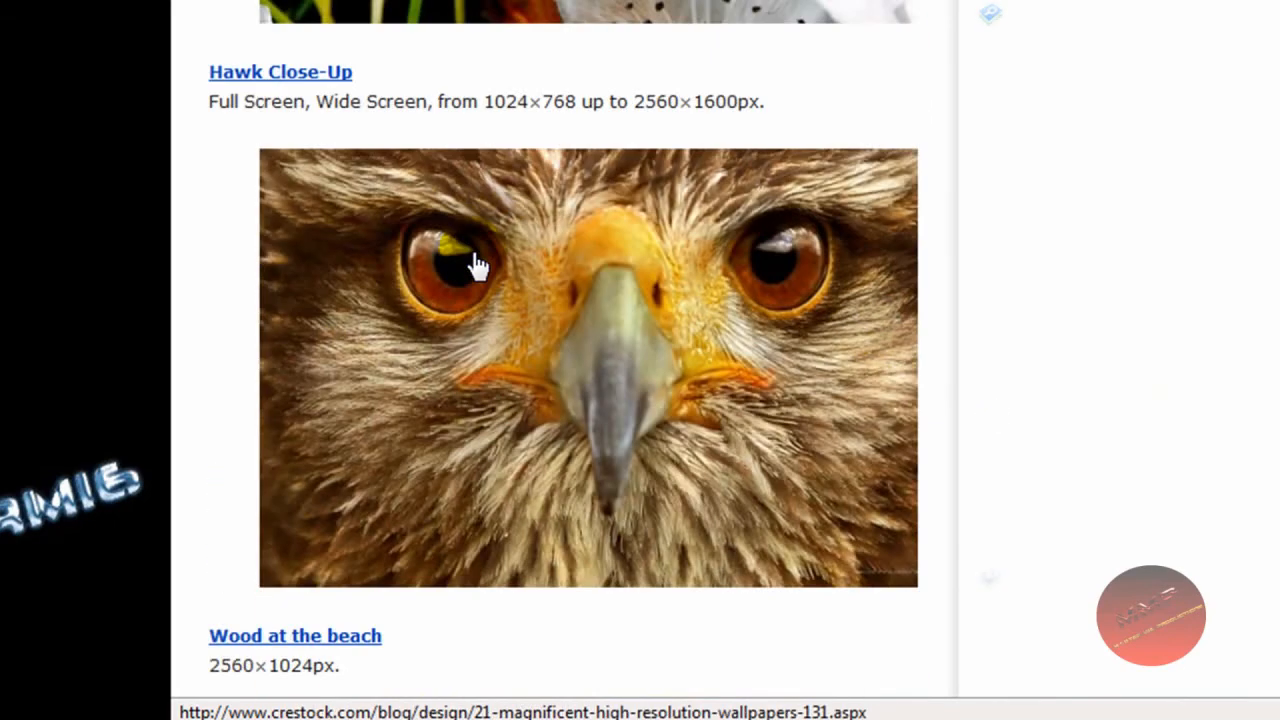
{"action": "scroll", "scroll_direction": "down", "scroll_amount": 3}
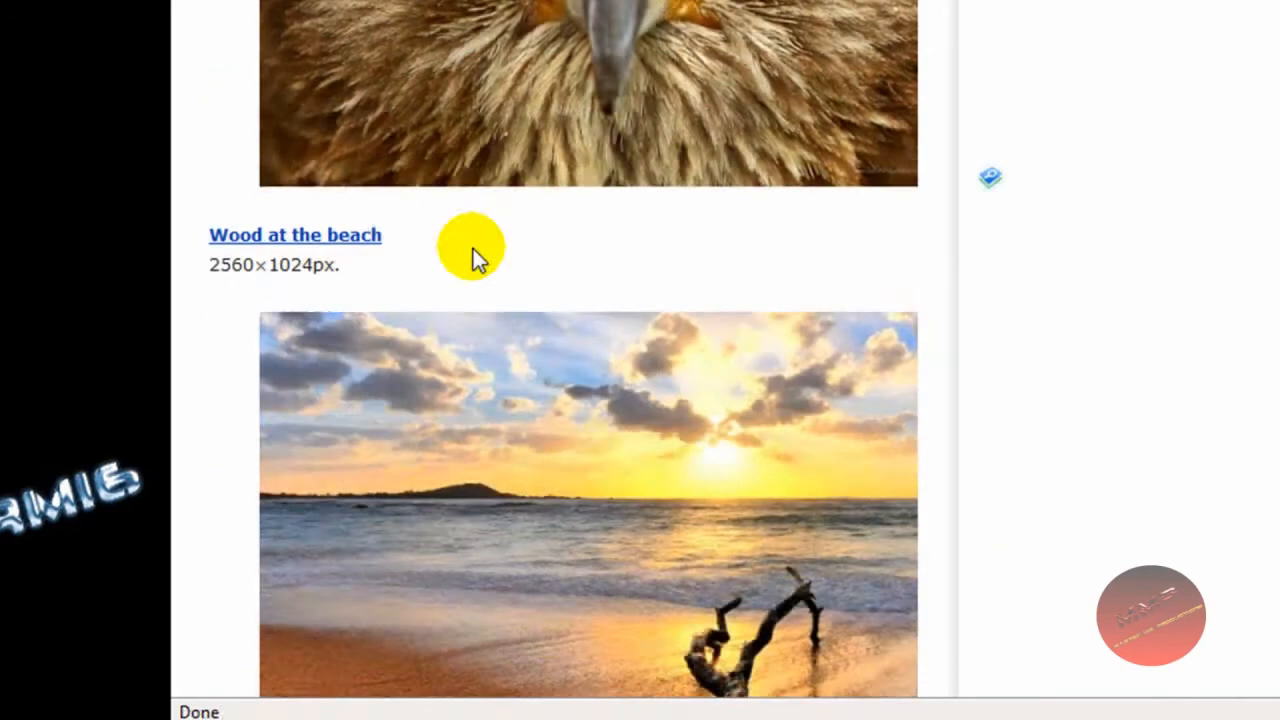
{"action": "scroll", "scroll_direction": "down", "scroll_amount": 3}
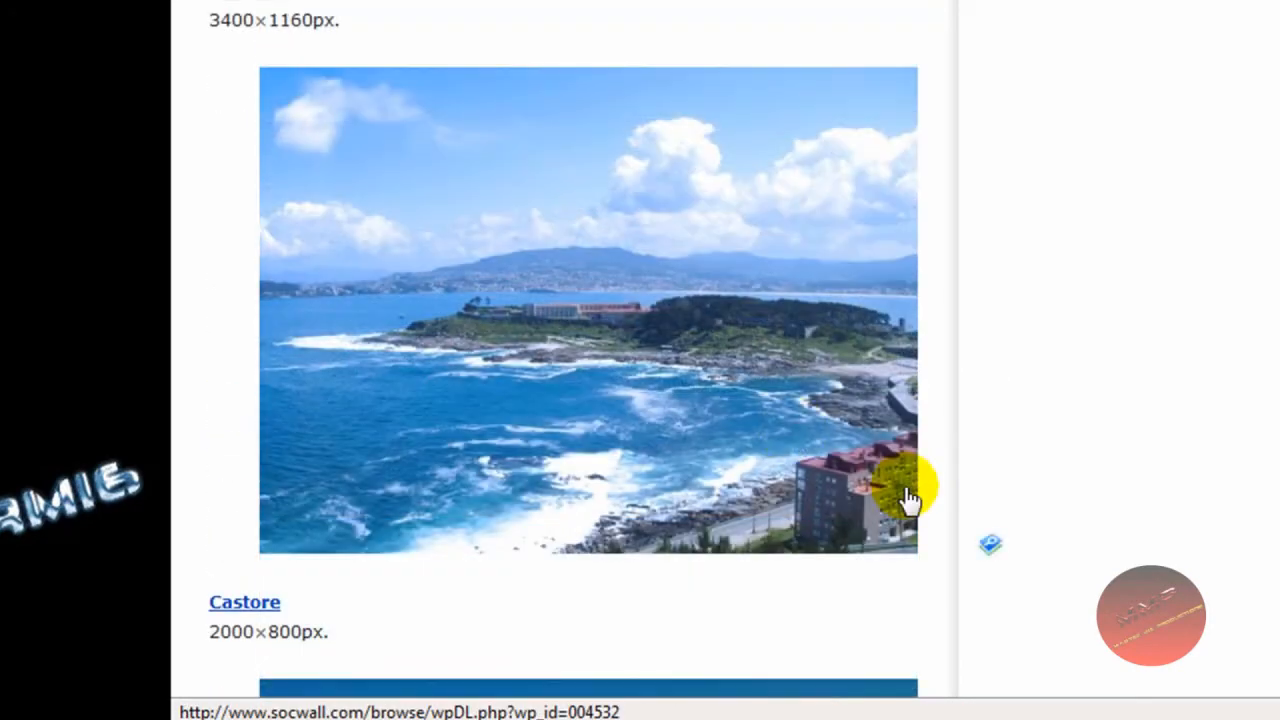
{"action": "mouse_move", "coordinate": [720, 240]}
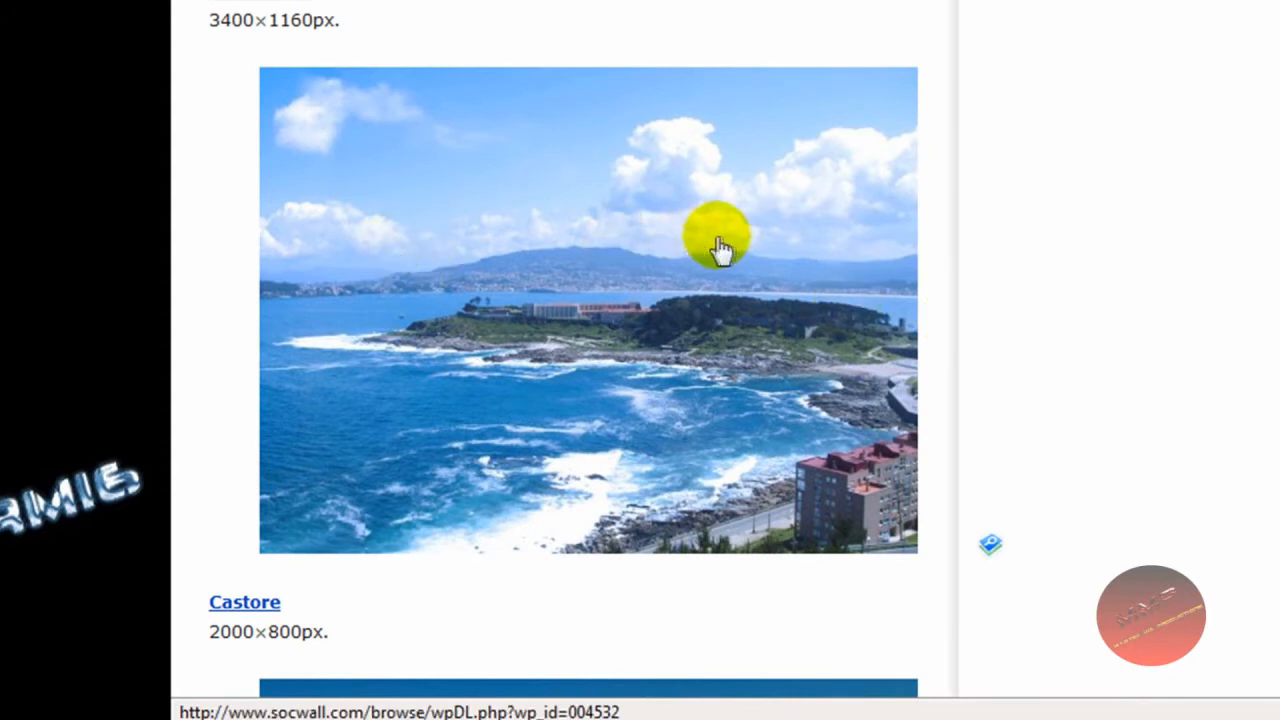